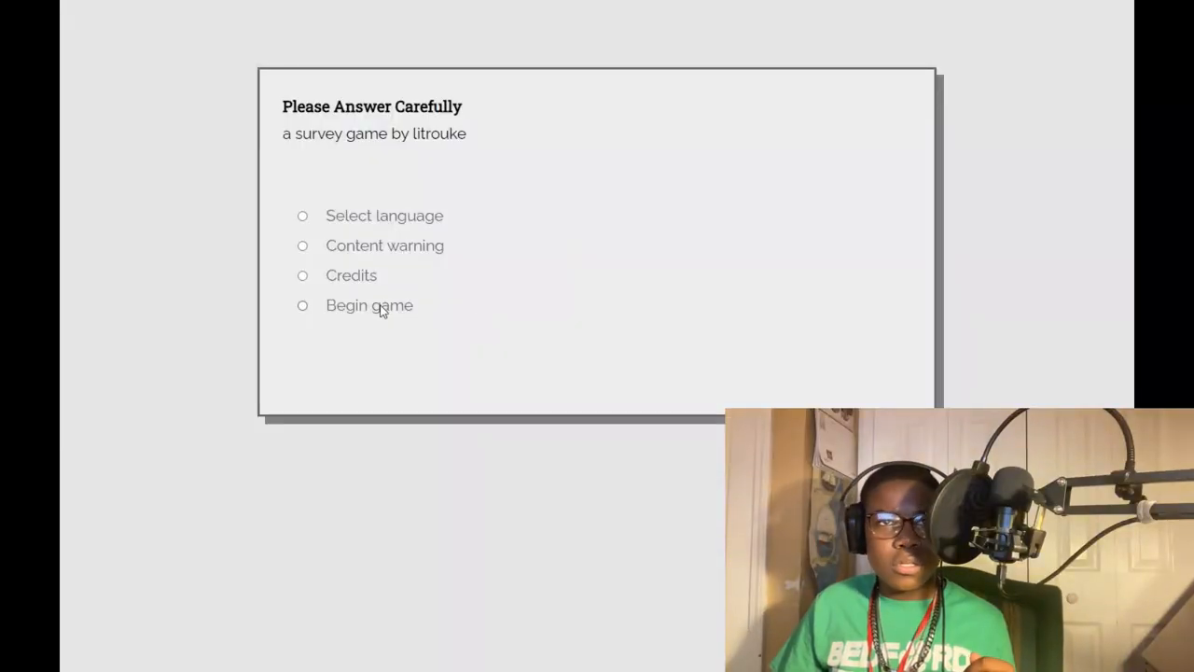
Step: Choose the Content warning option on the title screen and proceed to the instructions
{"action": "left_click", "coordinate": [302, 245]}
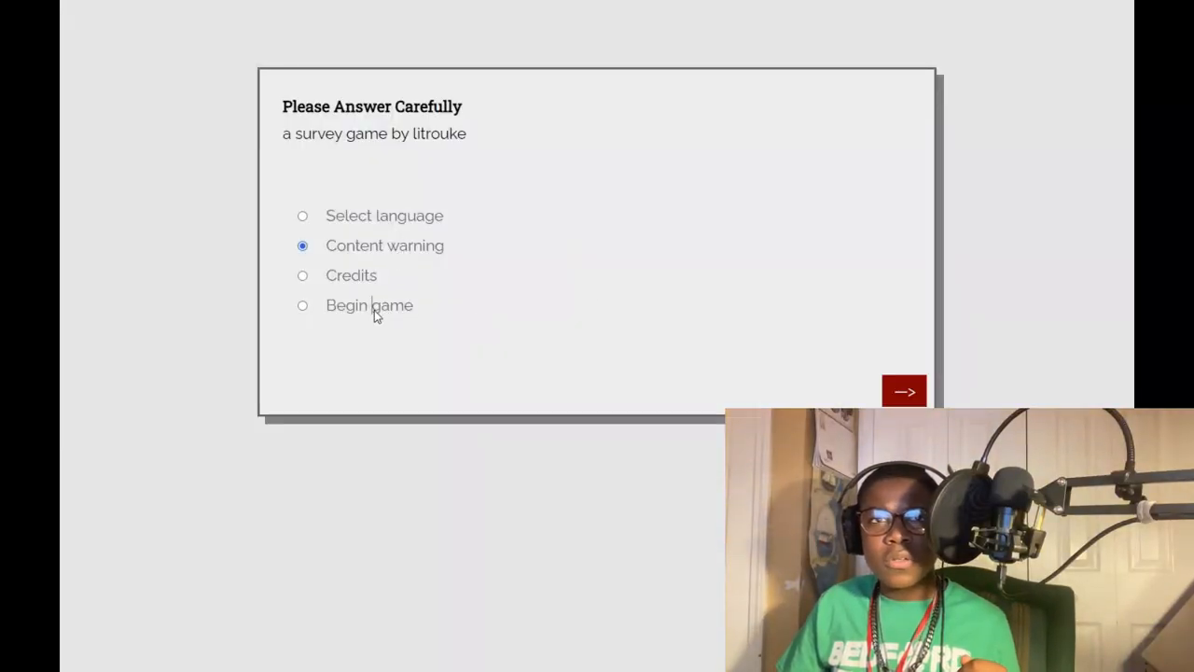
{"action": "left_click", "coordinate": [903, 391]}
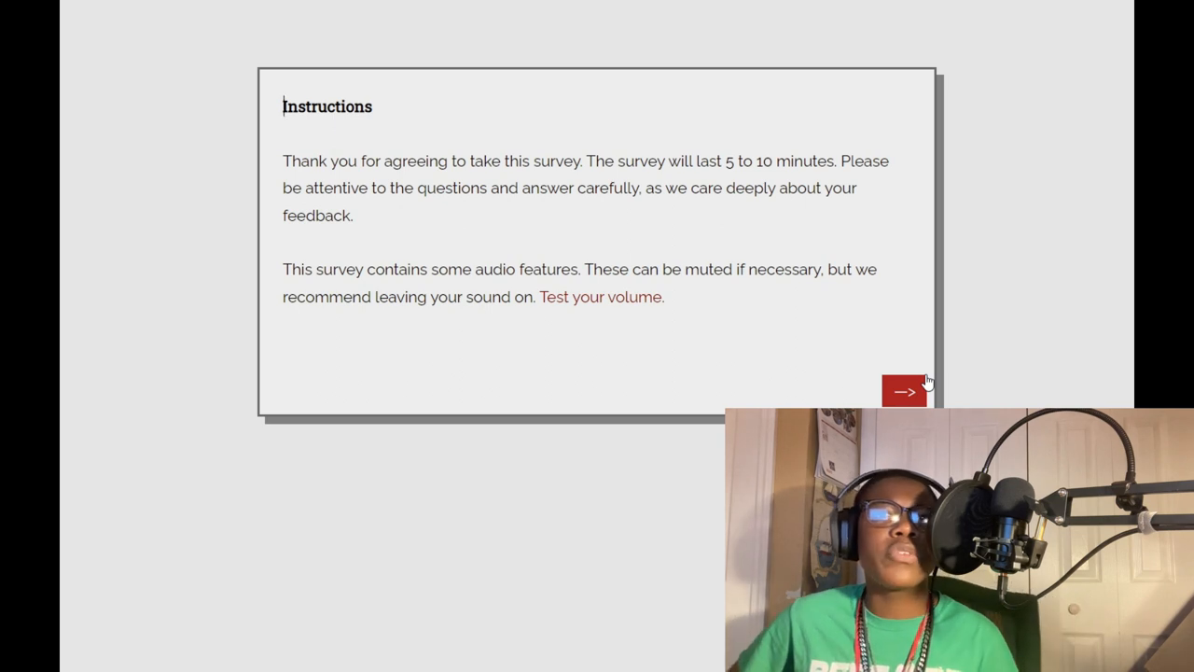
{"action": "mouse_move", "coordinate": [495, 261]}
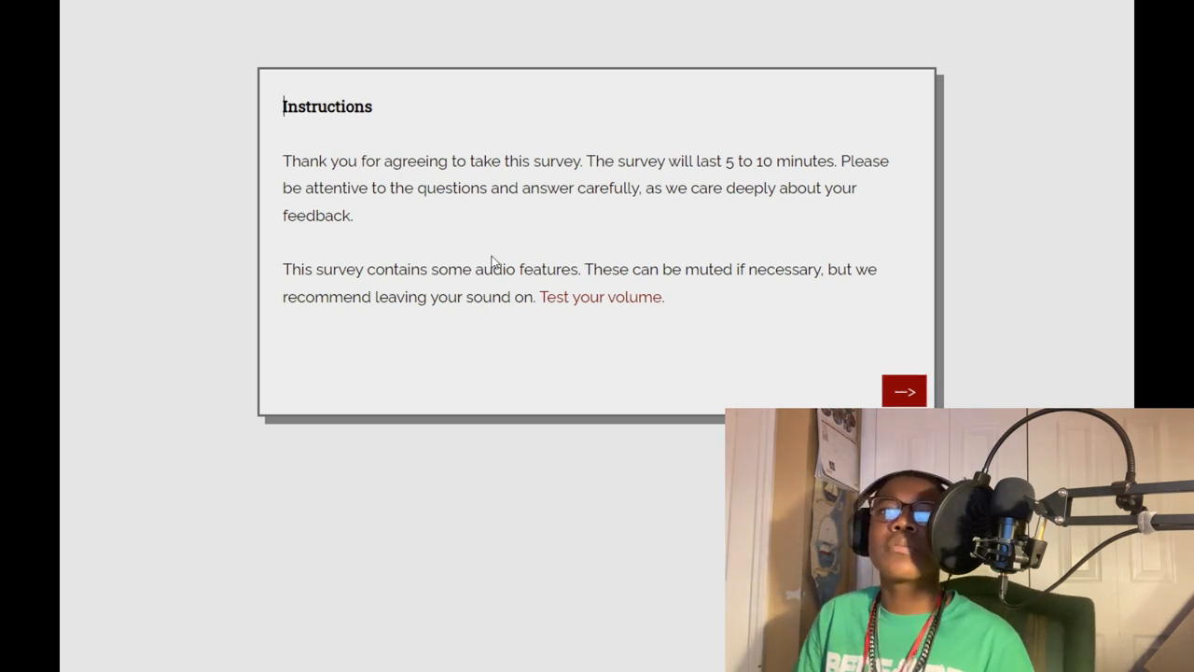
{"action": "mouse_move", "coordinate": [900, 402]}
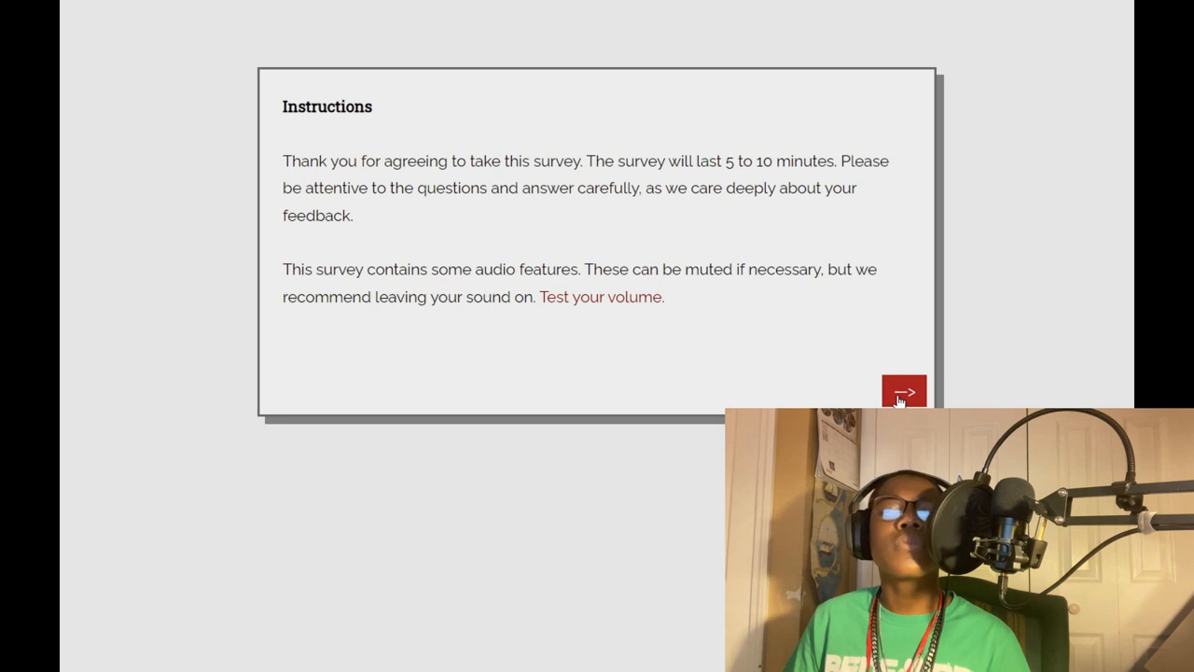
Step: Tick Desktop or laptop computer, Mobile phone and Smart TV, then slide daily hours to 20
{"action": "left_click", "coordinate": [903, 391]}
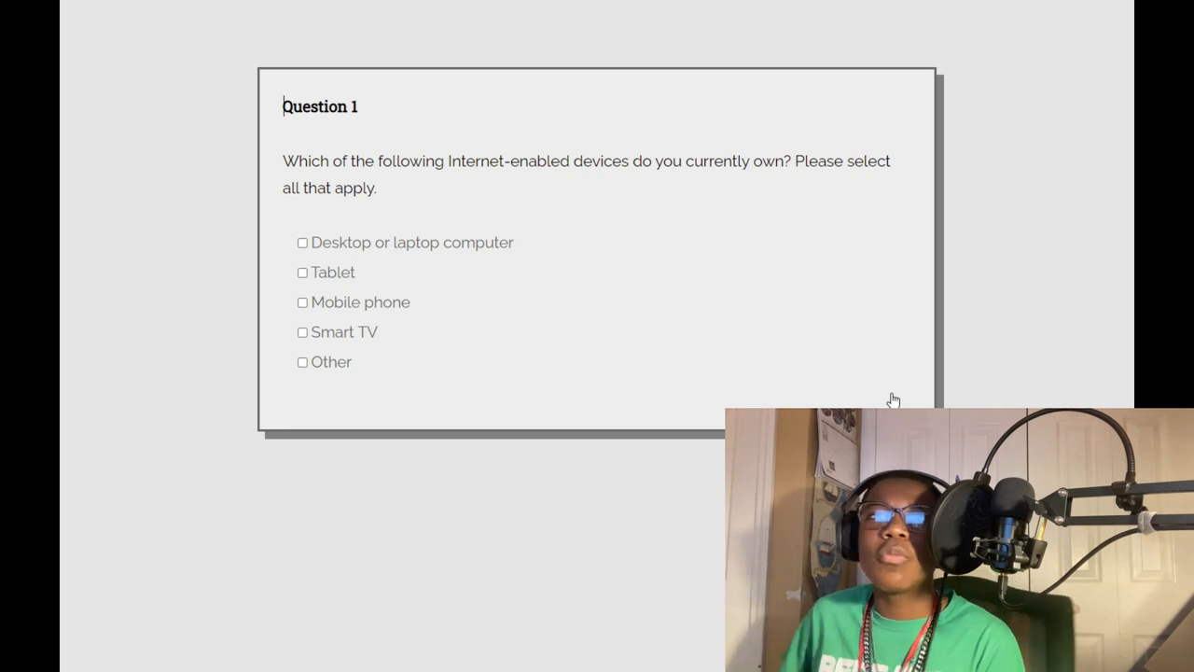
{"action": "mouse_move", "coordinate": [830, 381]}
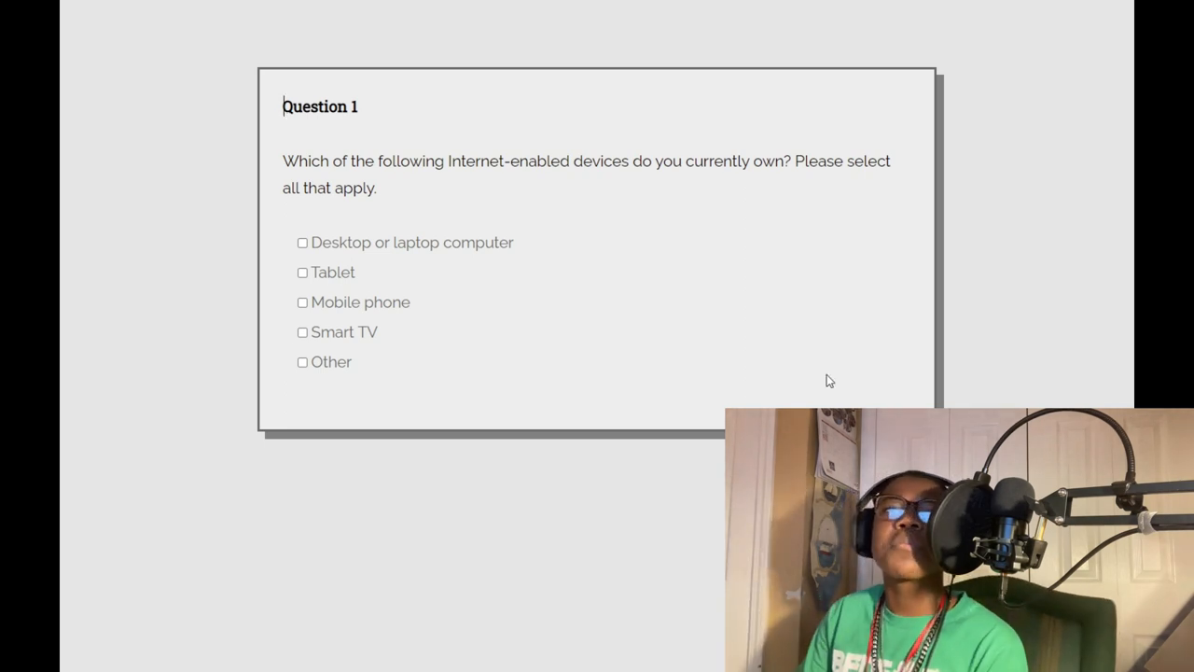
{"action": "left_click", "coordinate": [300, 243]}
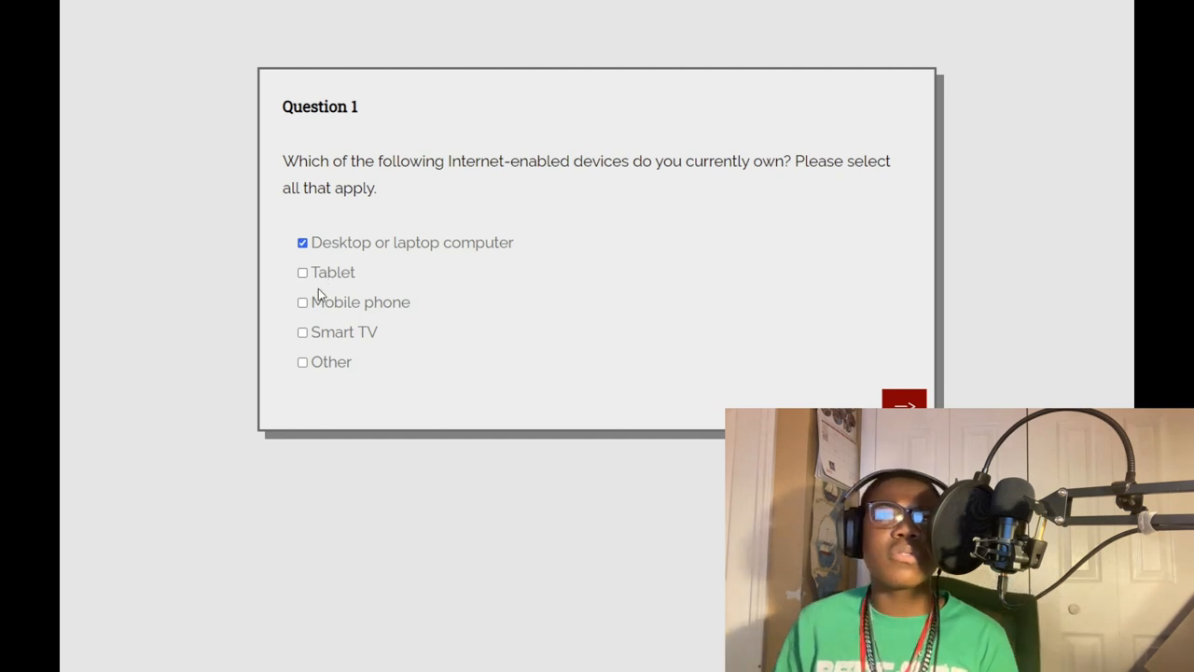
{"action": "left_click", "coordinate": [300, 302]}
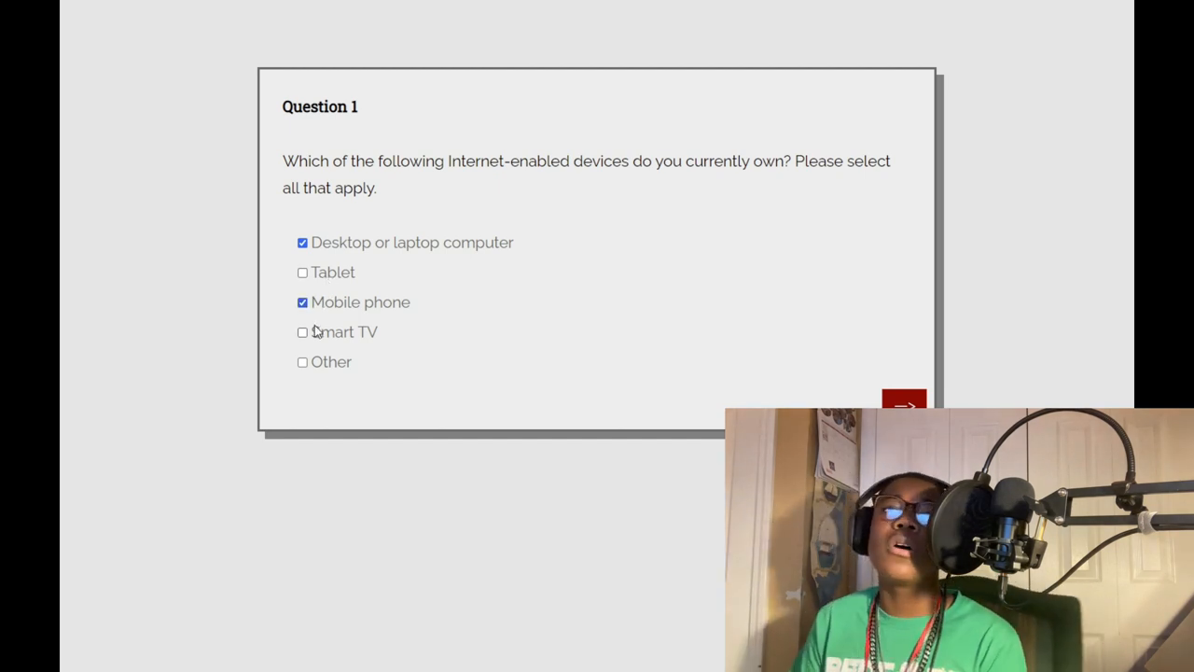
{"action": "left_click", "coordinate": [302, 333]}
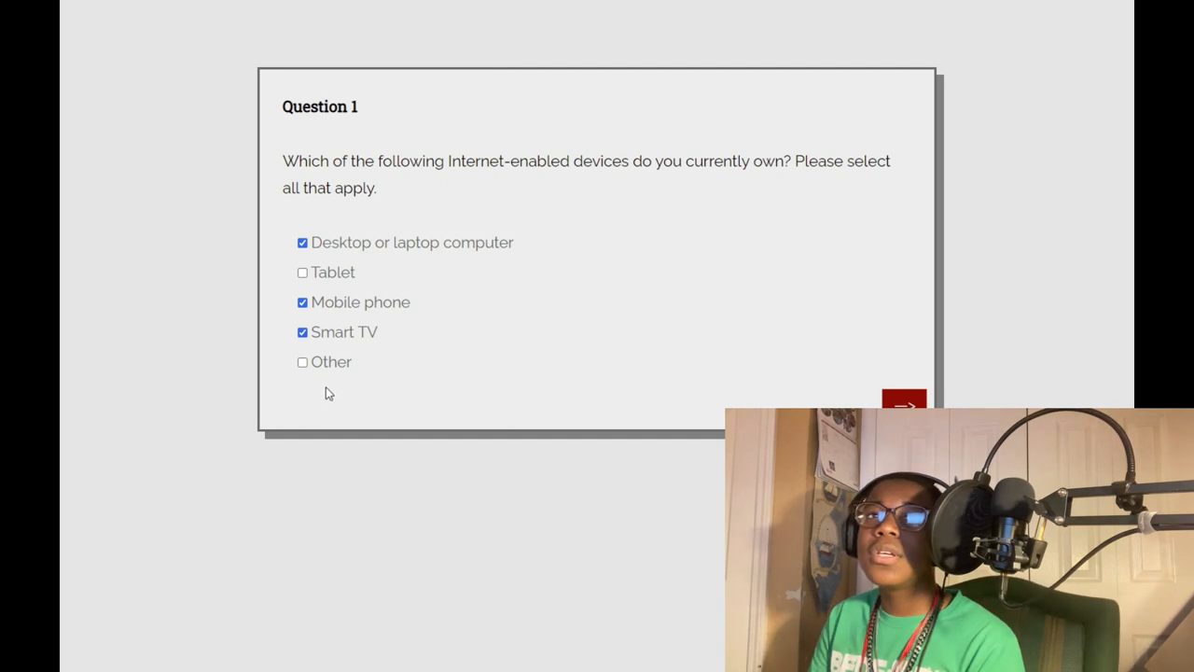
{"action": "left_click", "coordinate": [902, 405]}
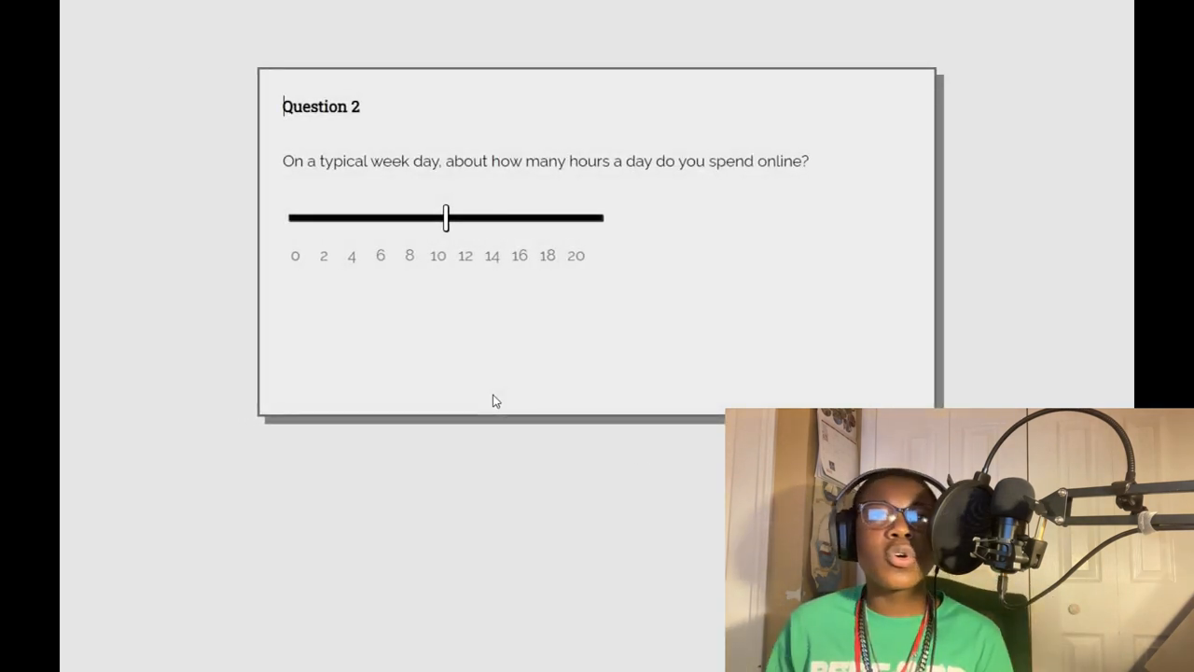
{"action": "mouse_move", "coordinate": [534, 225]}
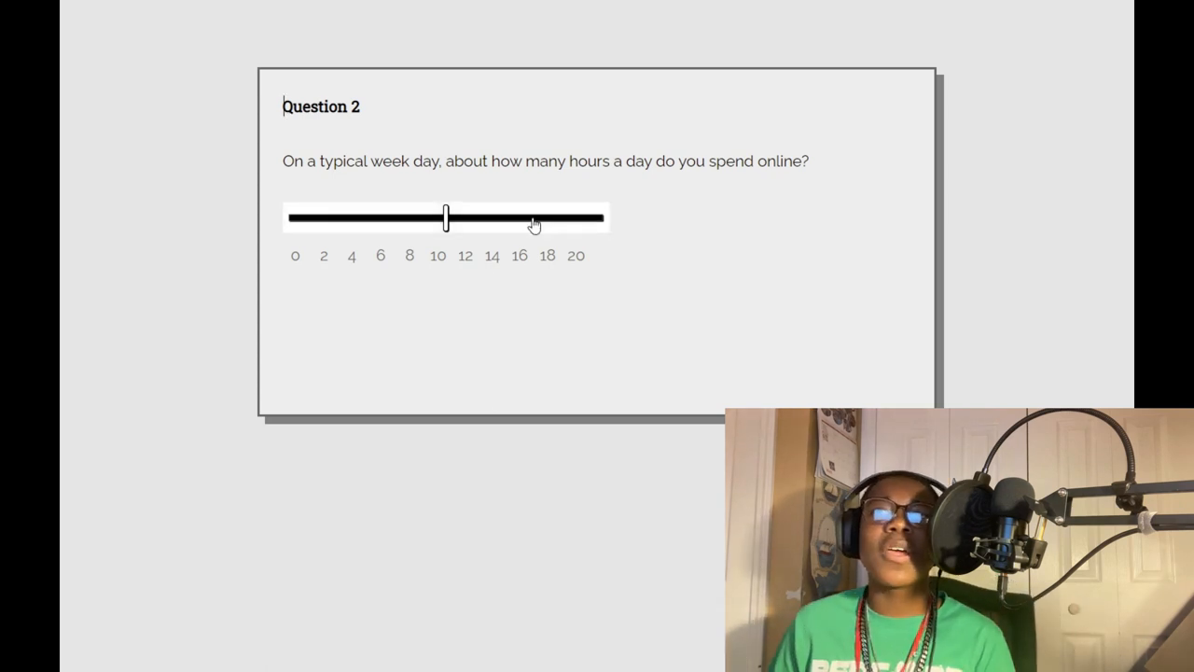
{"action": "left_click_drag", "start_coordinate": [445, 217], "coordinate": [602, 217]}
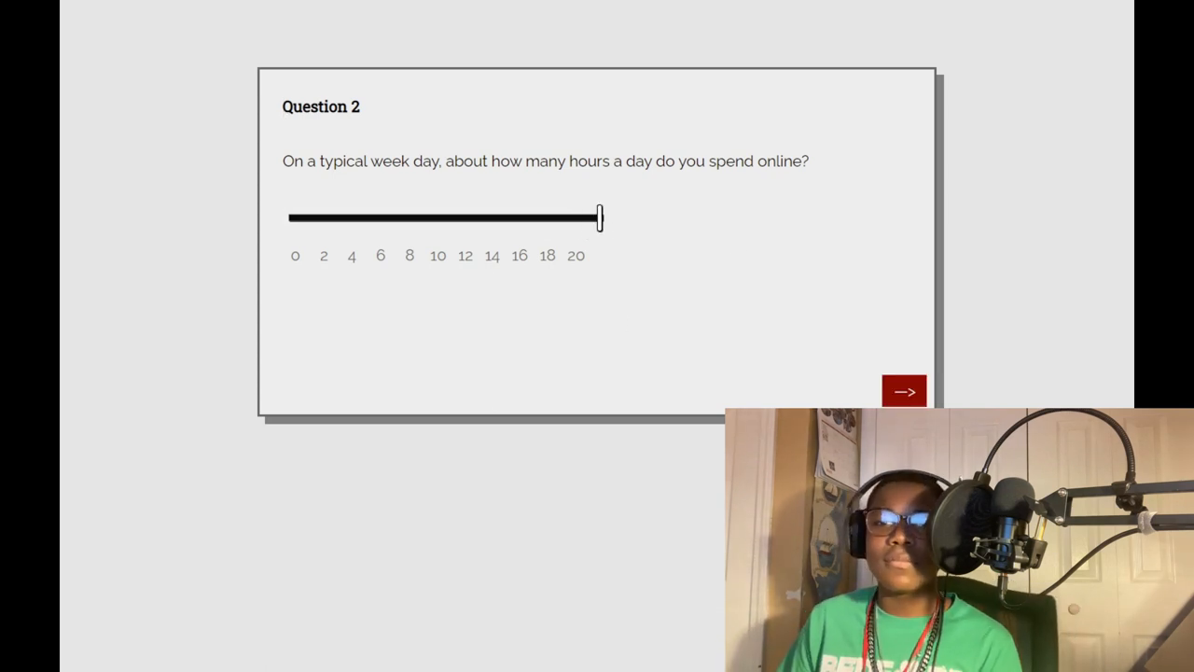
Step: Submit Question 2, answer Question 3 'Immediately', and Question 4 'Within an hour or two'
{"action": "left_click", "coordinate": [903, 391]}
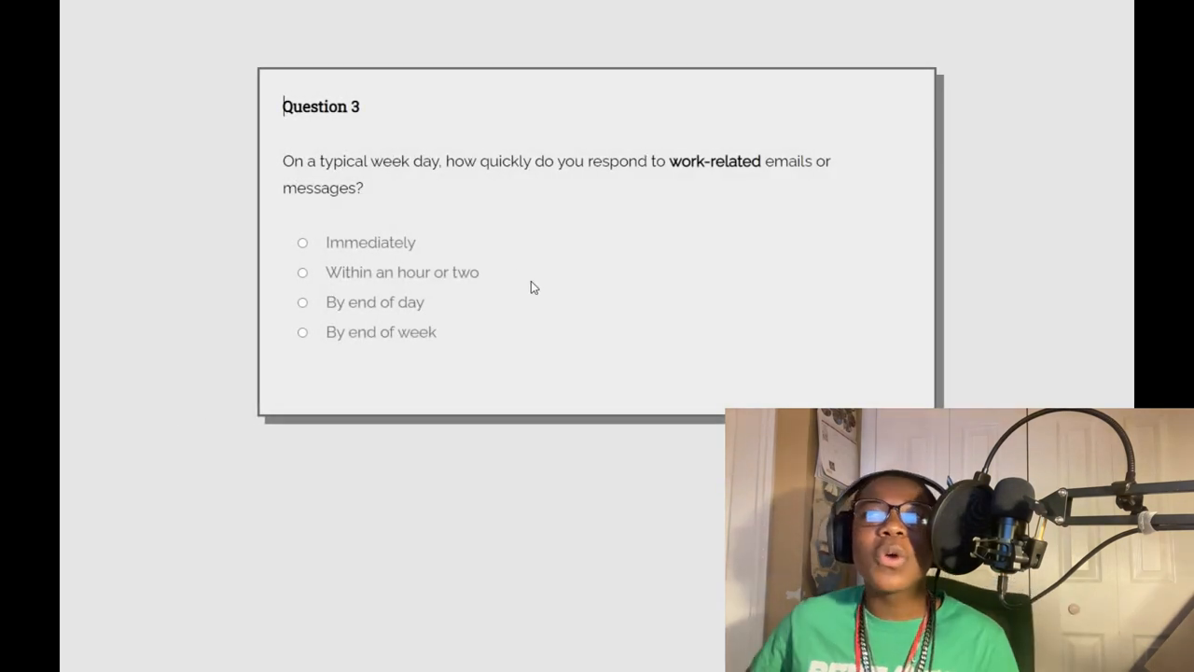
{"action": "mouse_move", "coordinate": [452, 278]}
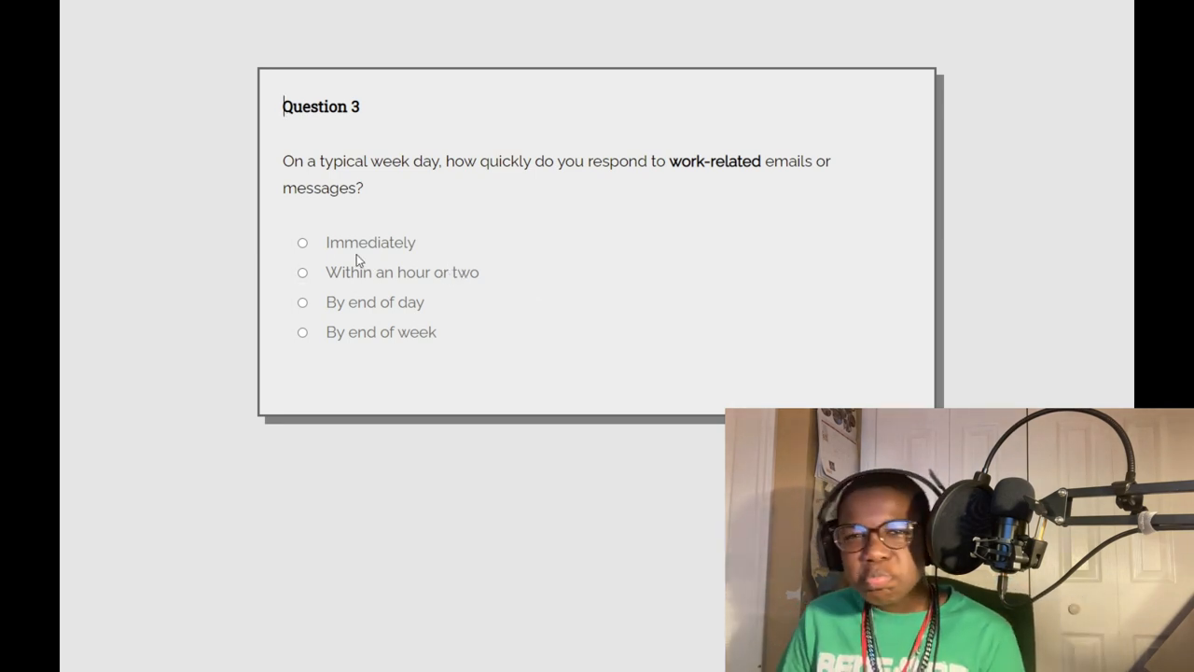
{"action": "left_click", "coordinate": [302, 242]}
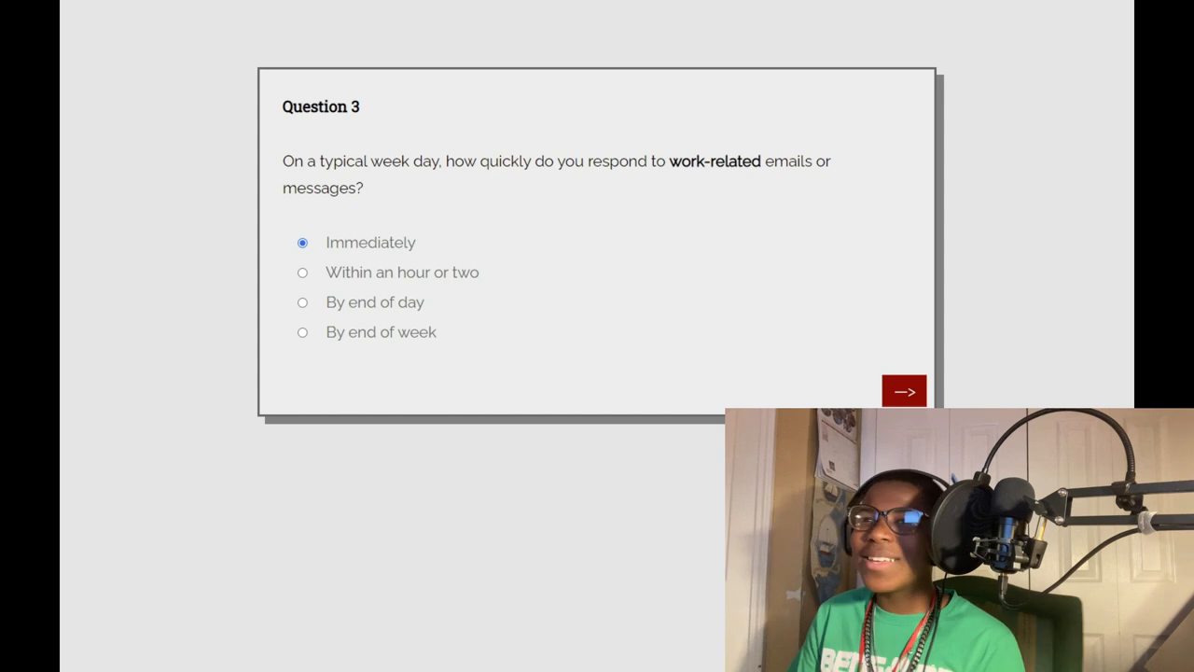
{"action": "left_click", "coordinate": [903, 390]}
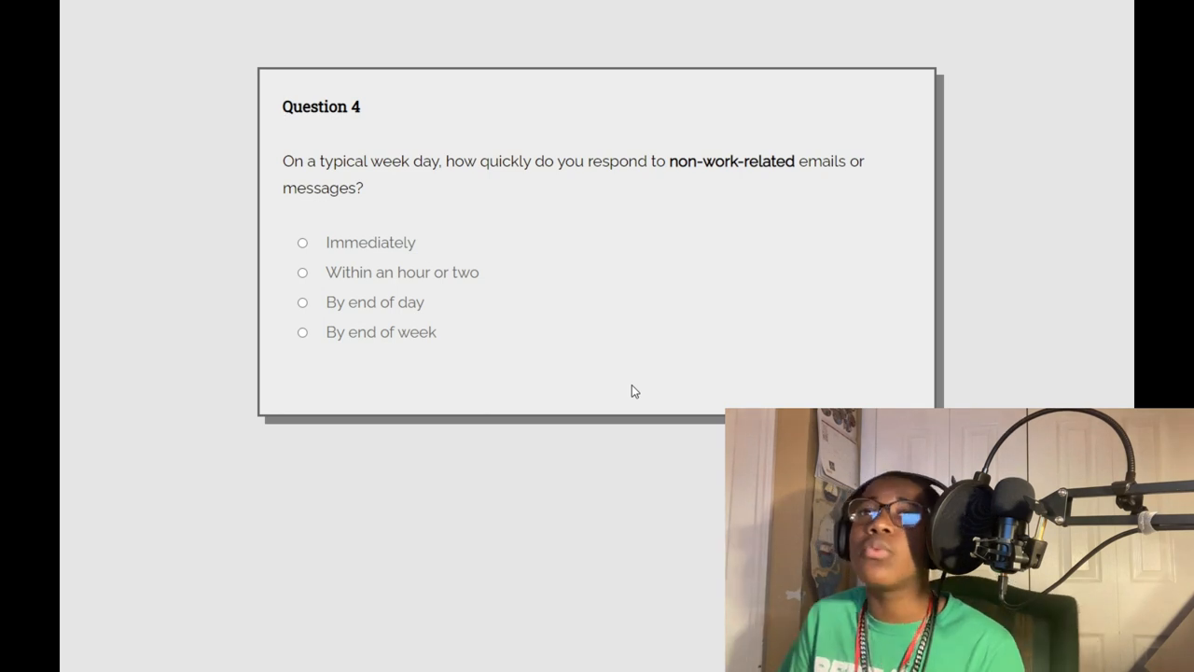
{"action": "mouse_move", "coordinate": [586, 395]}
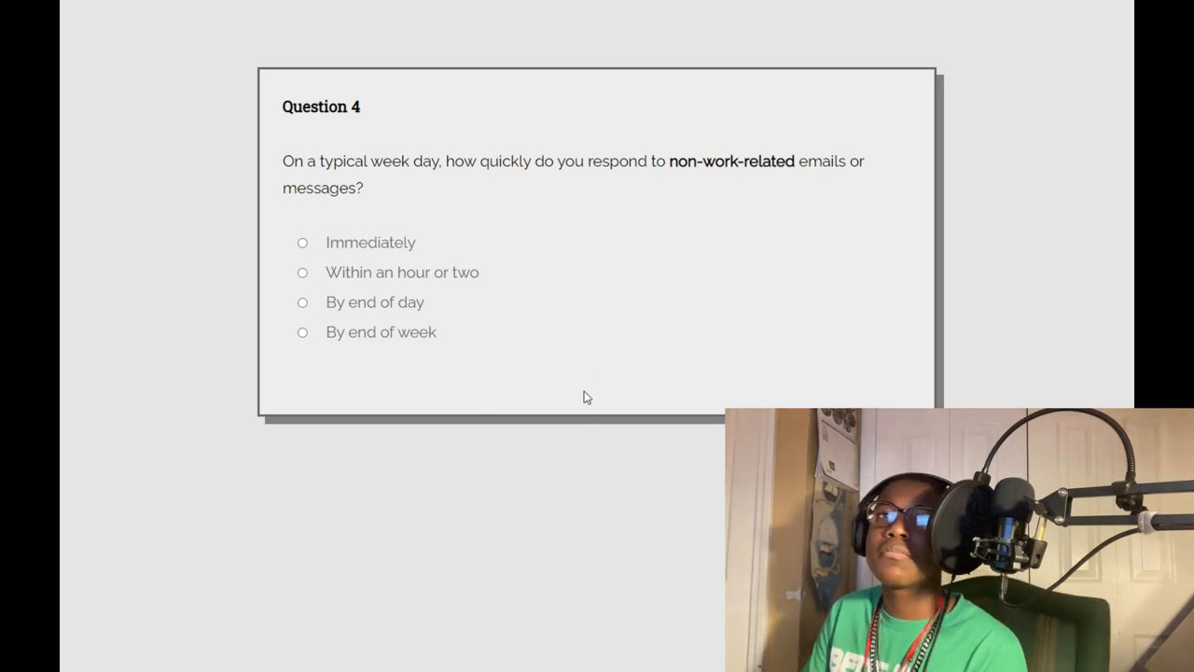
{"action": "mouse_move", "coordinate": [445, 282]}
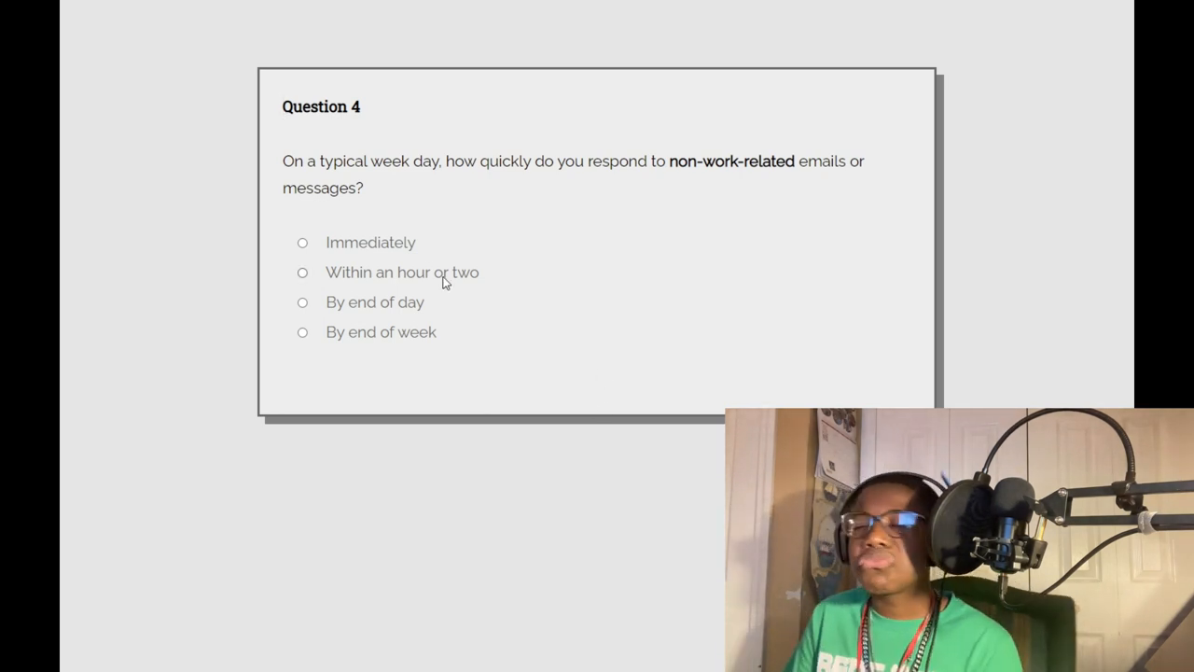
{"action": "mouse_move", "coordinate": [436, 285]}
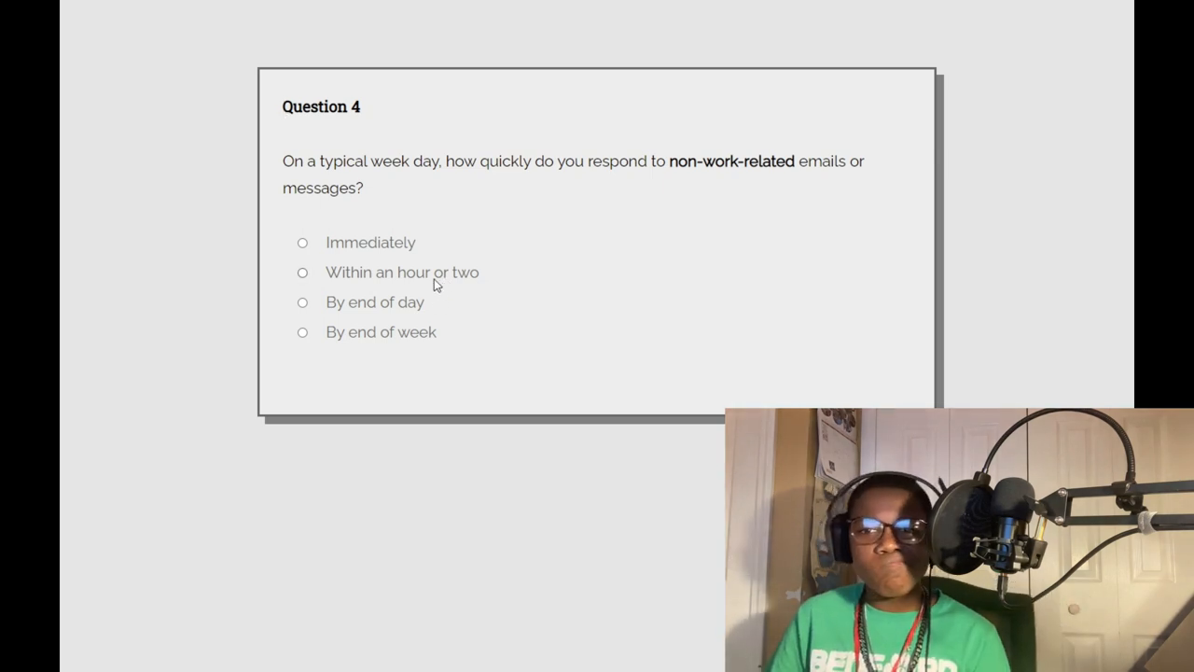
{"action": "left_click", "coordinate": [302, 271]}
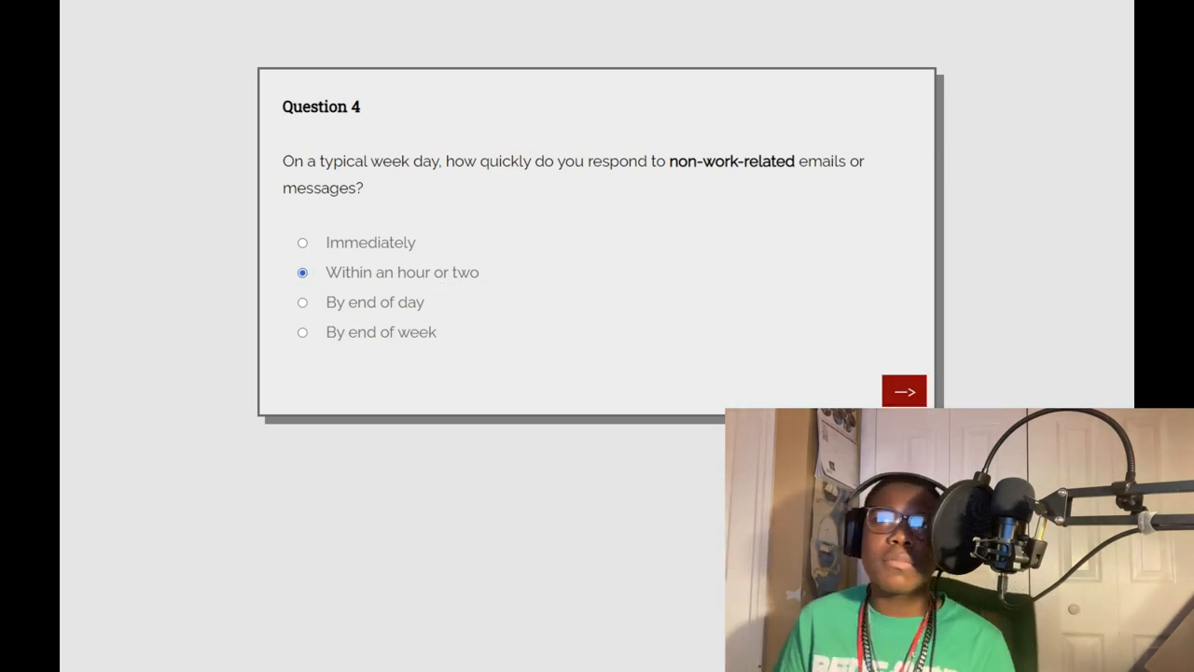
Step: Advance to Question 5 and select 'Rarely' for pretending to be unavailable
{"action": "left_click", "coordinate": [904, 391]}
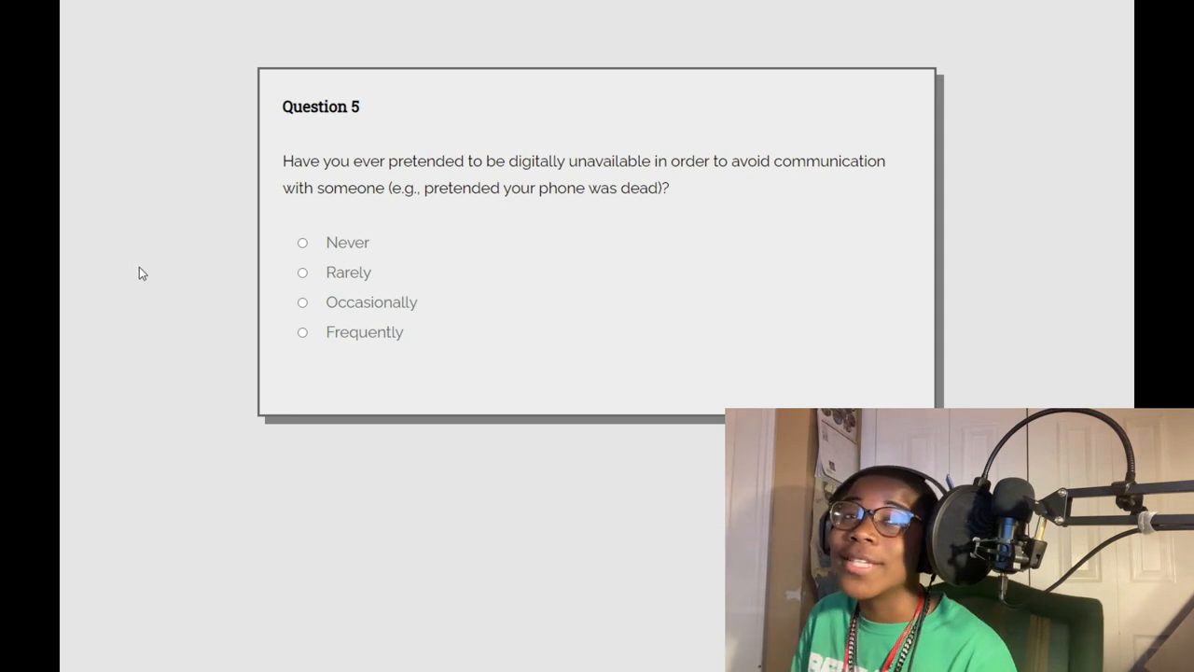
{"action": "left_click", "coordinate": [302, 272]}
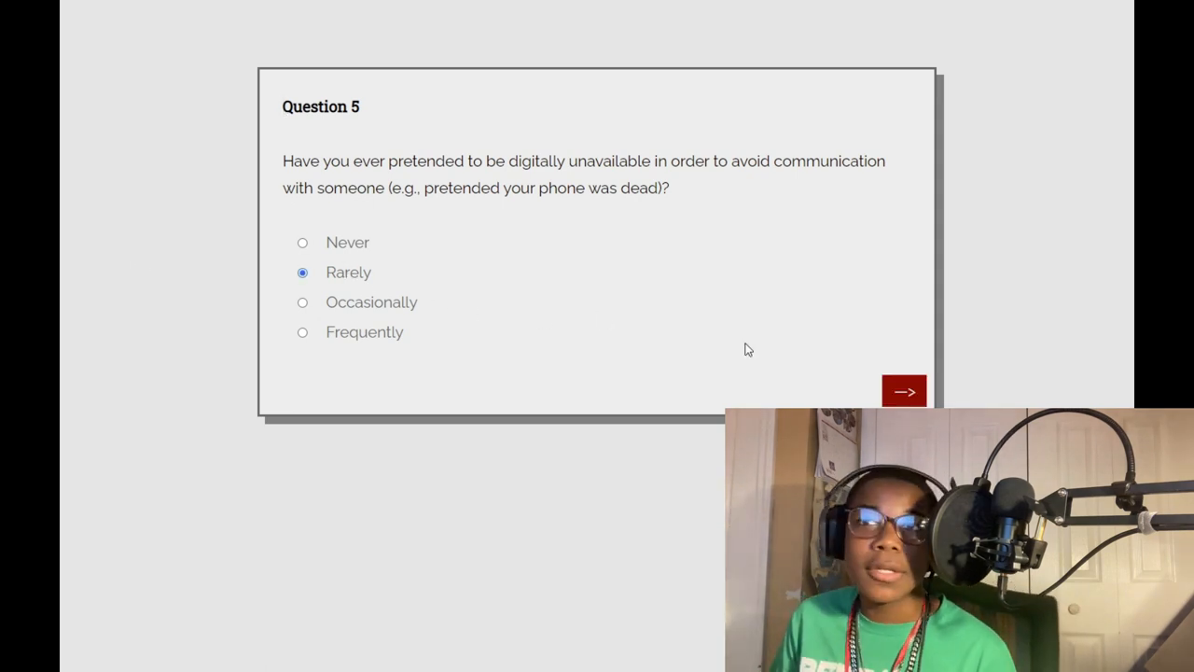
Step: Answer 'A great deal' on surveillance, then 'I'm being watched right now' on Question 7
{"action": "left_click", "coordinate": [903, 391]}
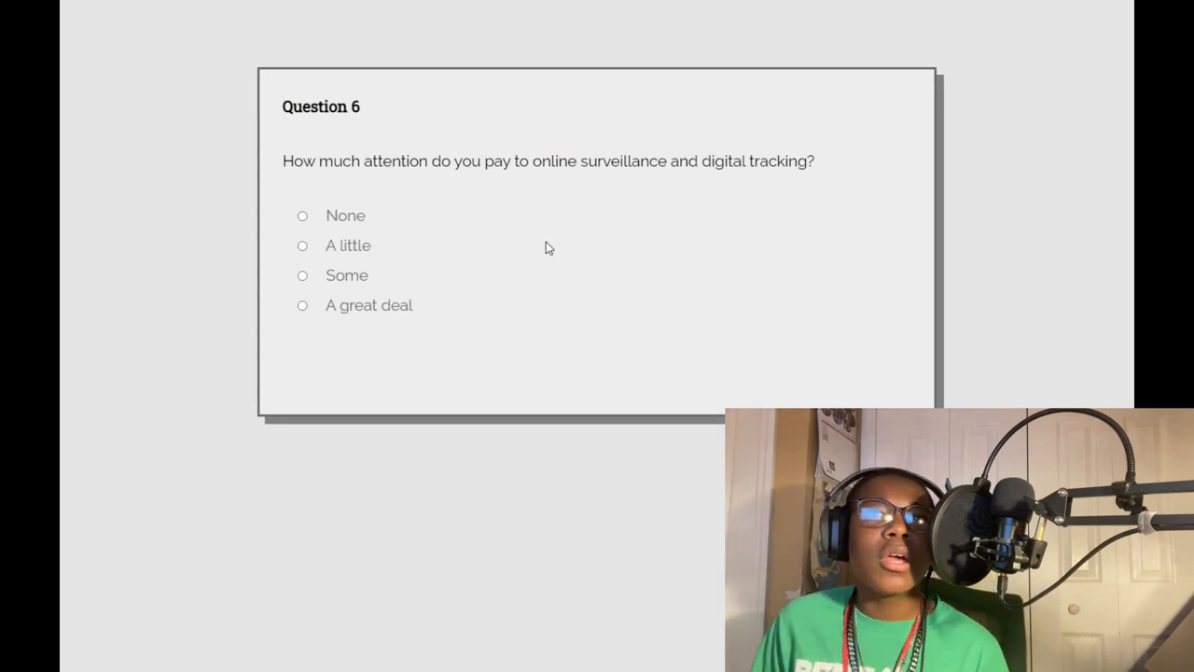
{"action": "mouse_move", "coordinate": [235, 248]}
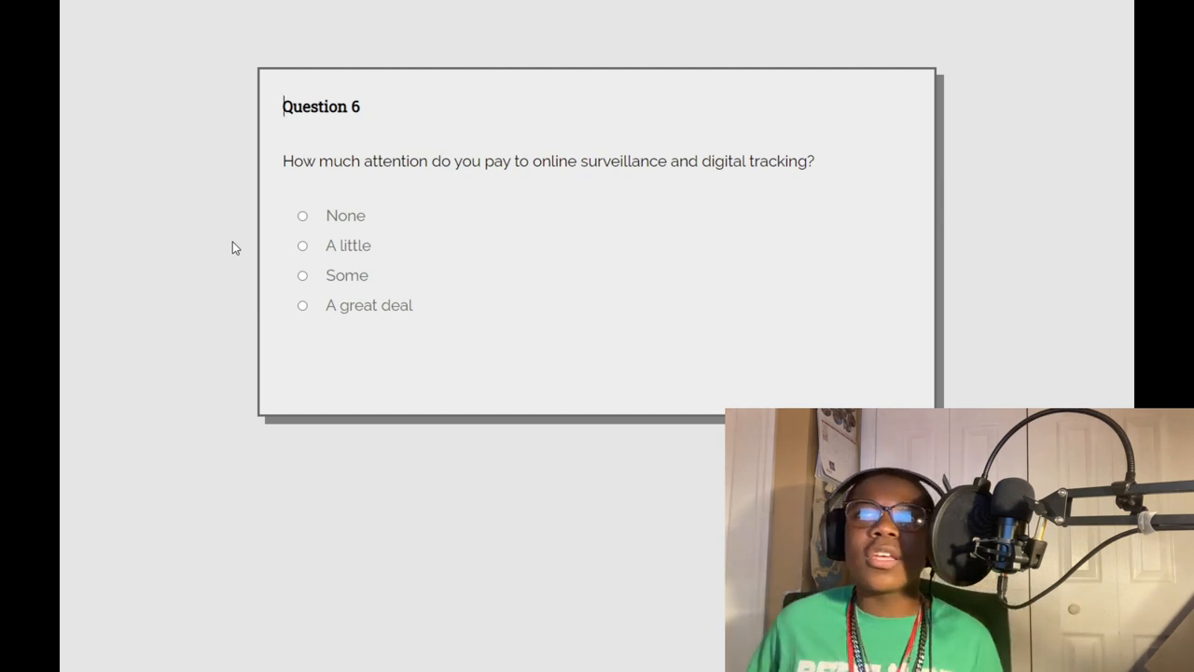
{"action": "left_click", "coordinate": [303, 305]}
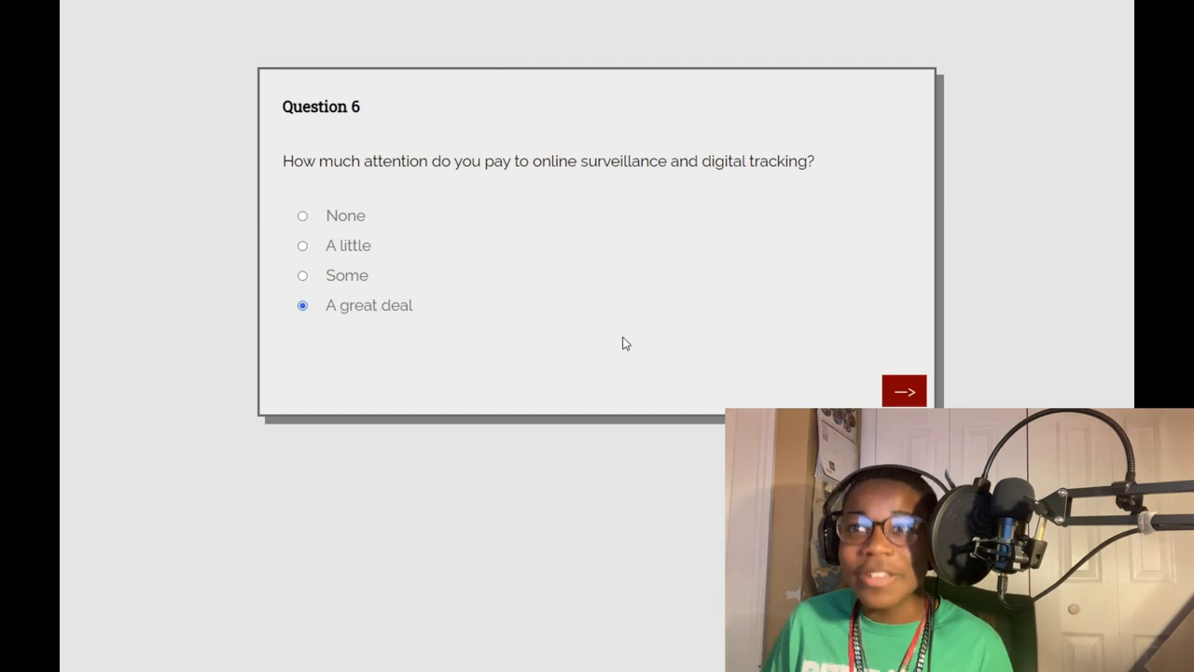
{"action": "left_click", "coordinate": [904, 390]}
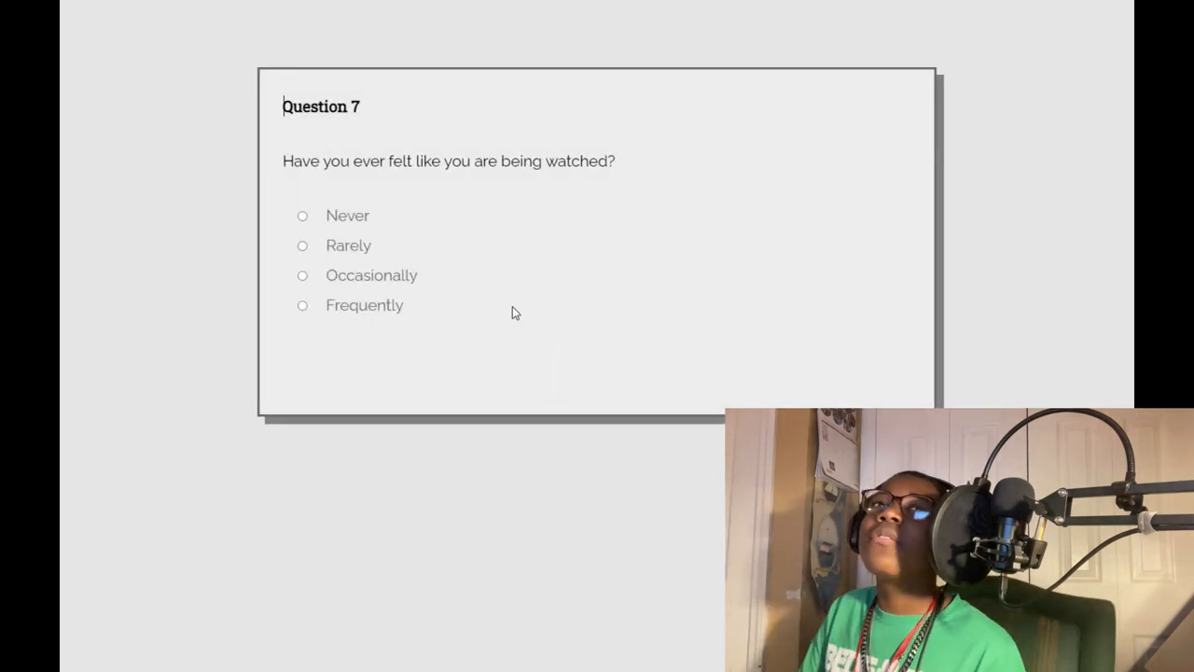
{"action": "left_click", "coordinate": [302, 335]}
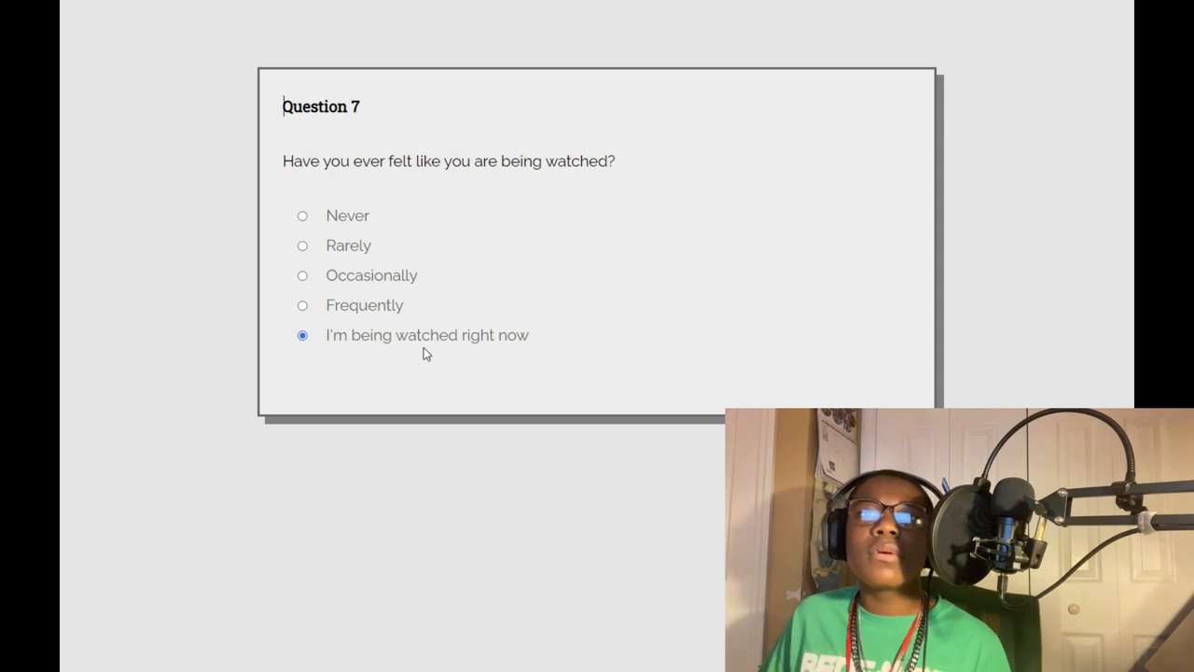
{"action": "mouse_move", "coordinate": [427, 345]}
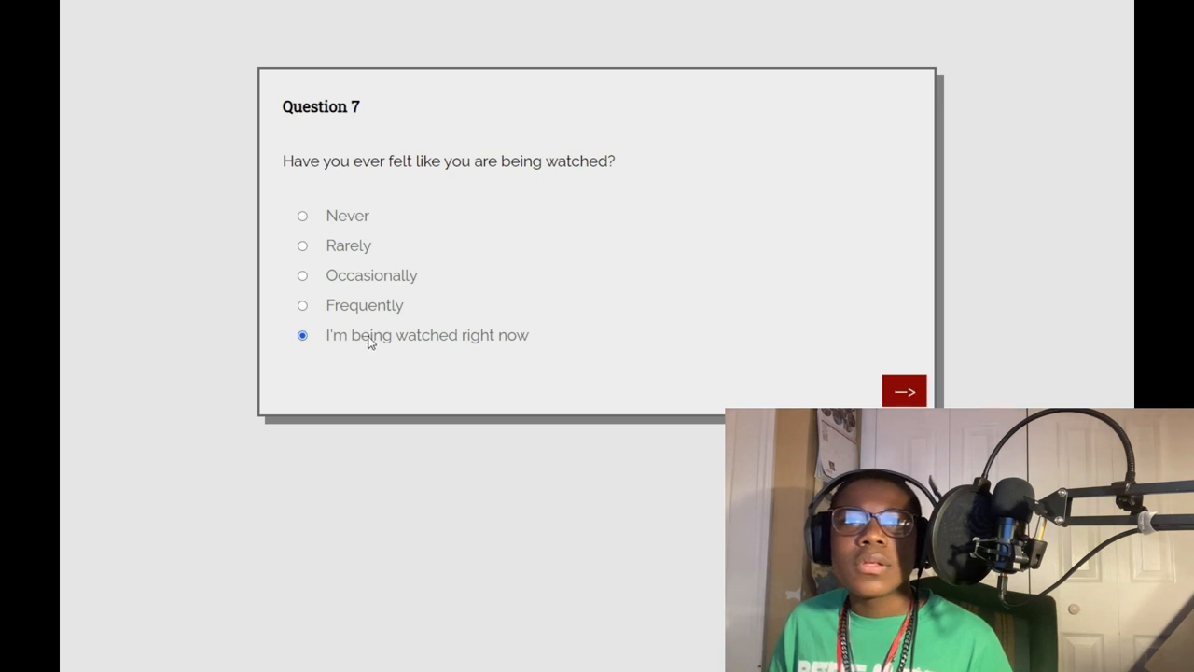
Step: Submit Question 7 to reach Question 8's rating intro
{"action": "left_click", "coordinate": [906, 391]}
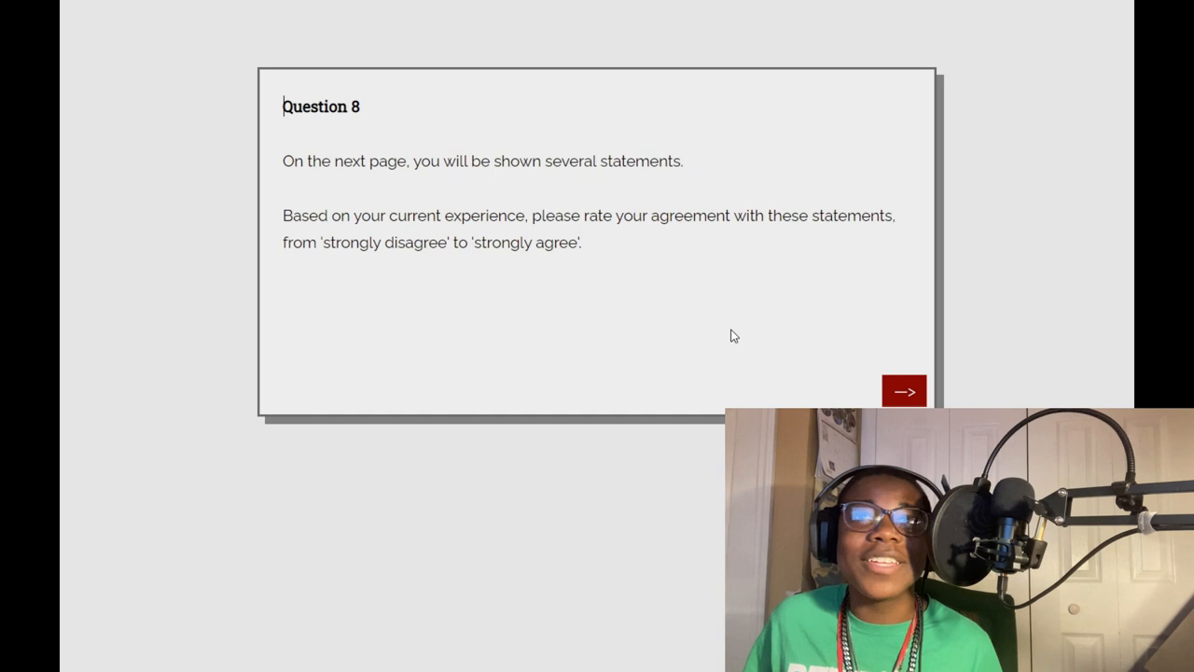
{"action": "mouse_move", "coordinate": [766, 298]}
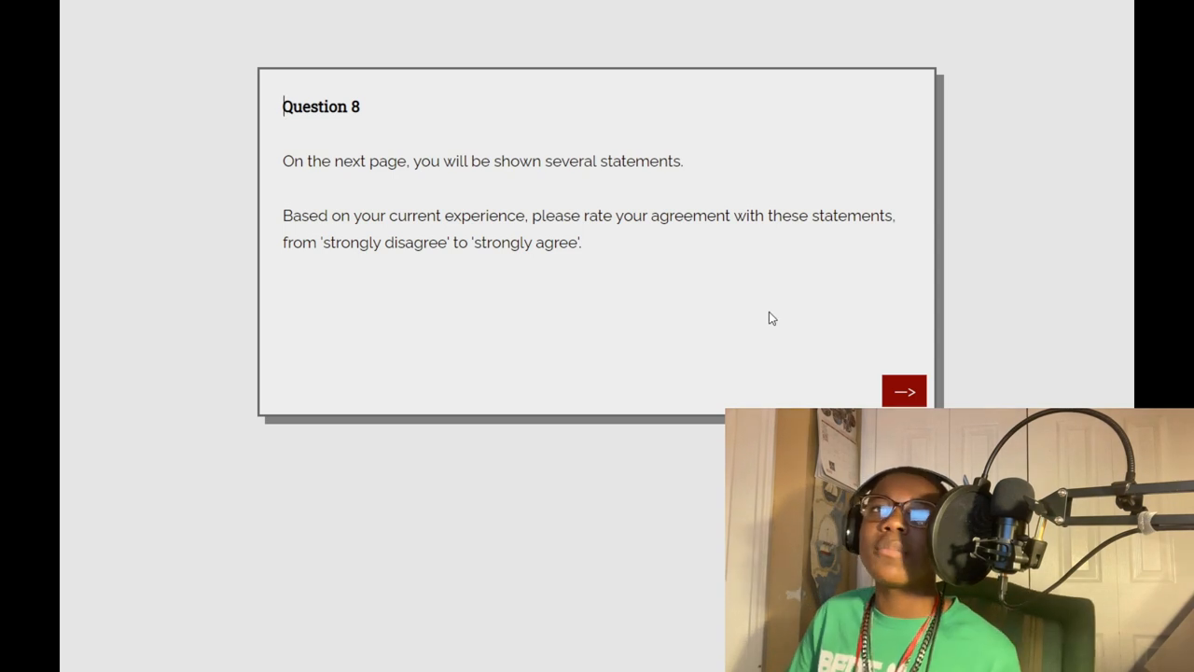
{"action": "mouse_move", "coordinate": [892, 400]}
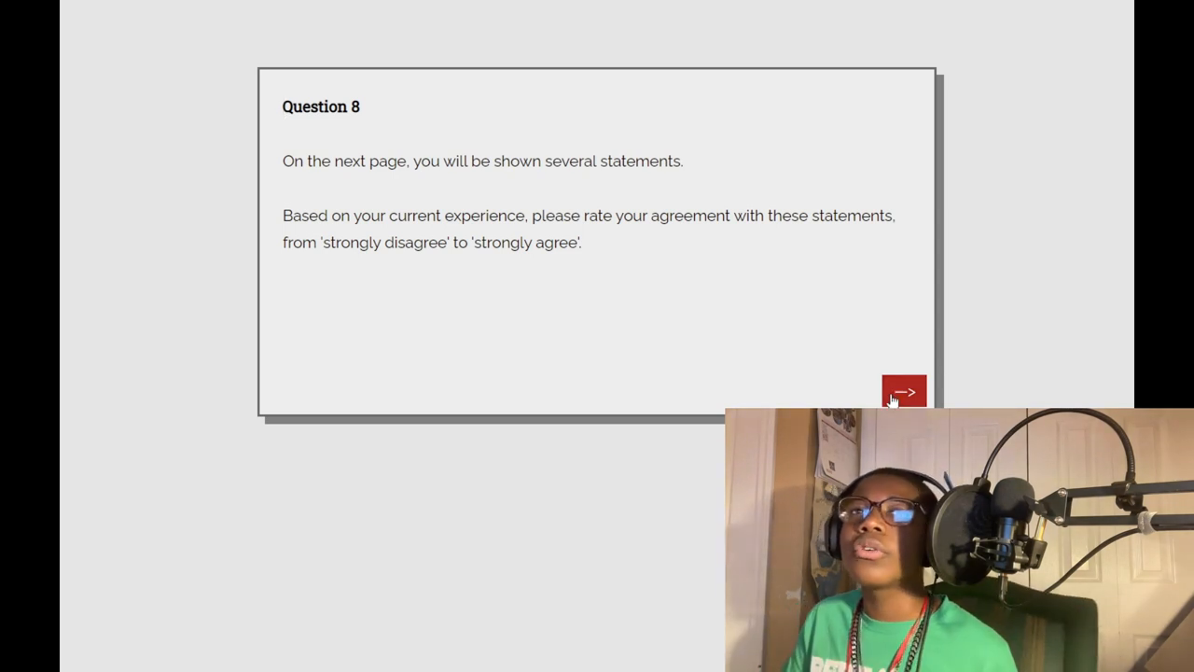
Step: Rate phone nearby Strongly agree, locked windows and neighbors Disagree, and rate feeling safe
{"action": "left_click", "coordinate": [903, 392]}
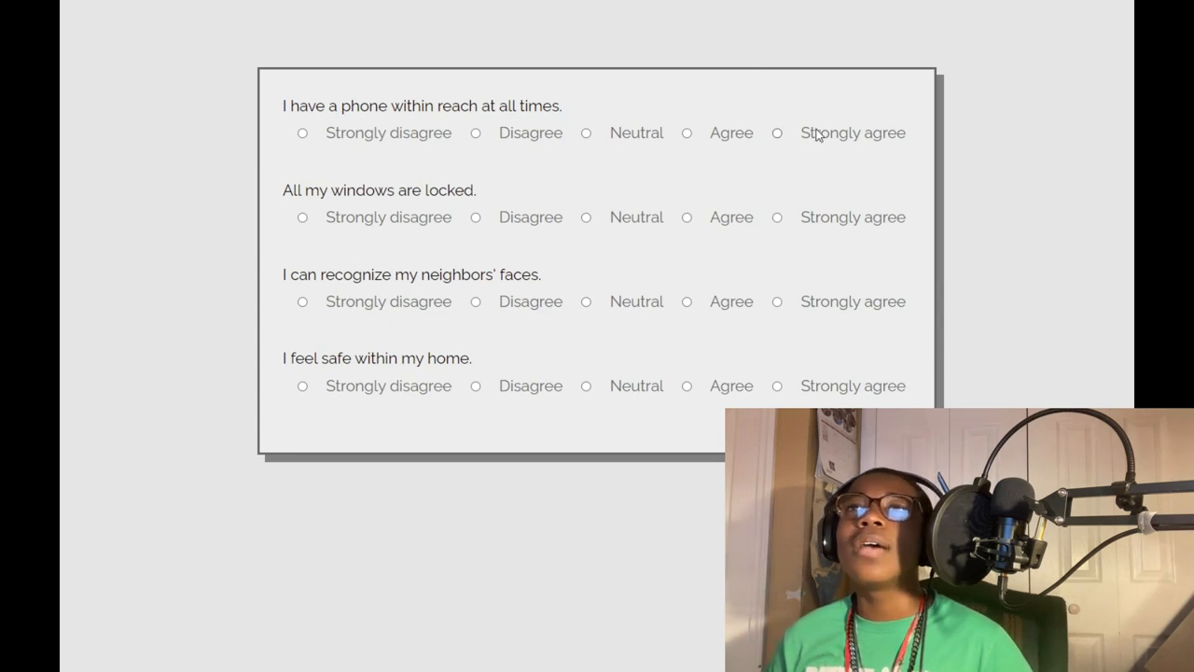
{"action": "left_click", "coordinate": [776, 132]}
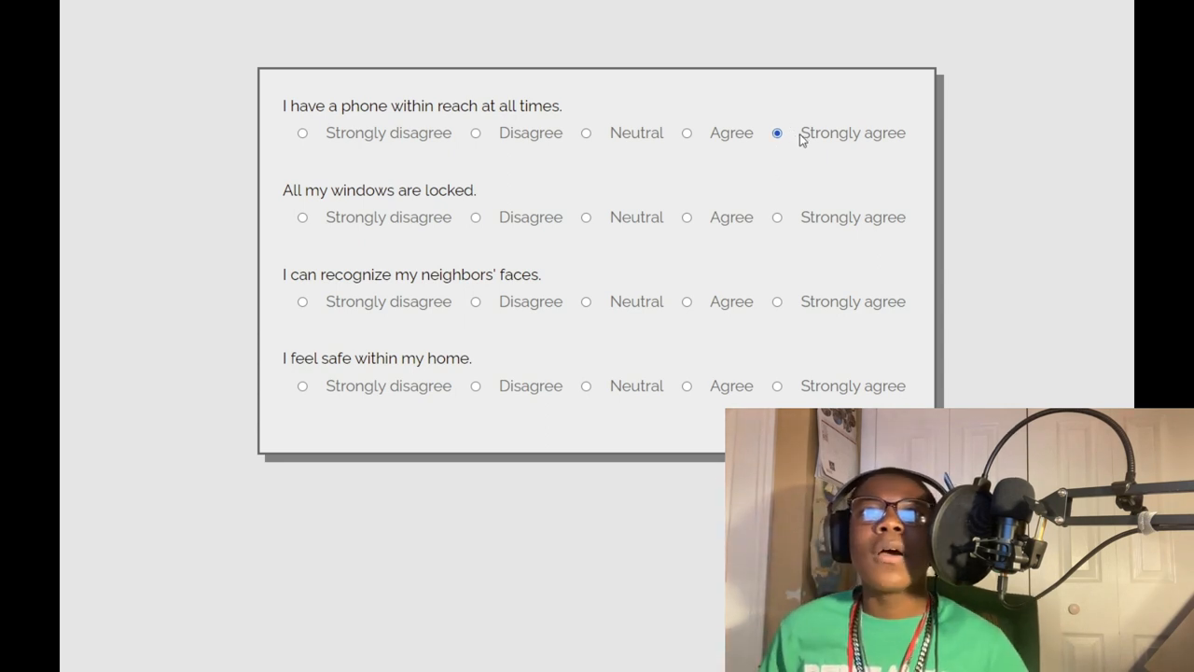
{"action": "mouse_move", "coordinate": [621, 232]}
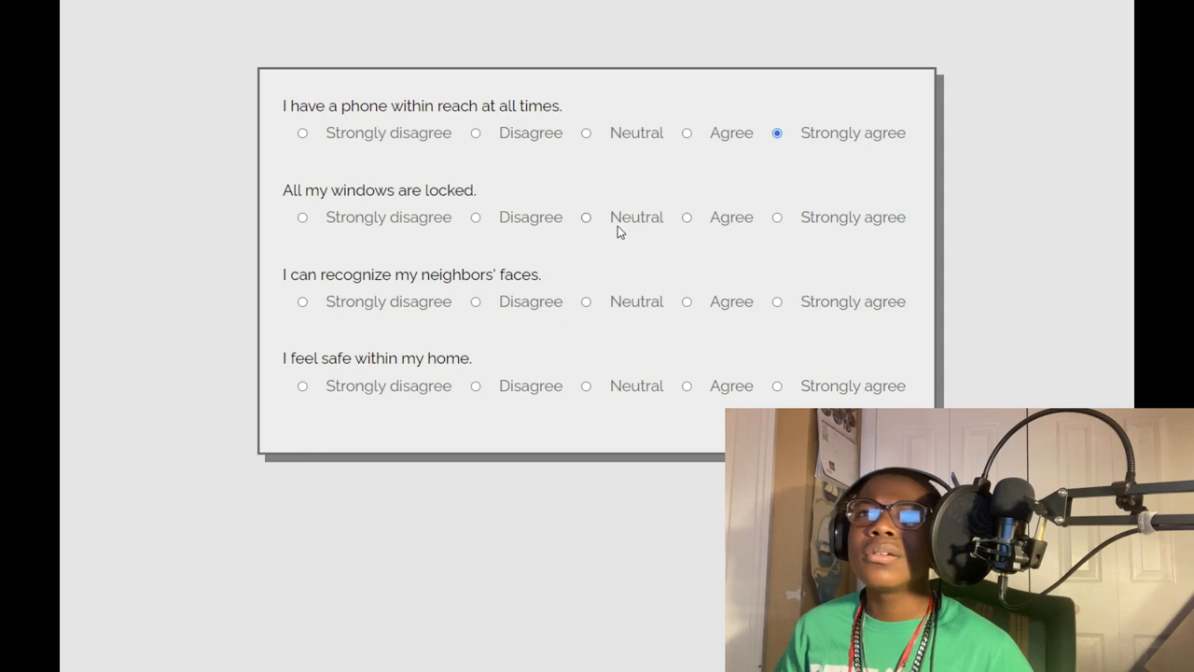
{"action": "mouse_move", "coordinate": [536, 222]}
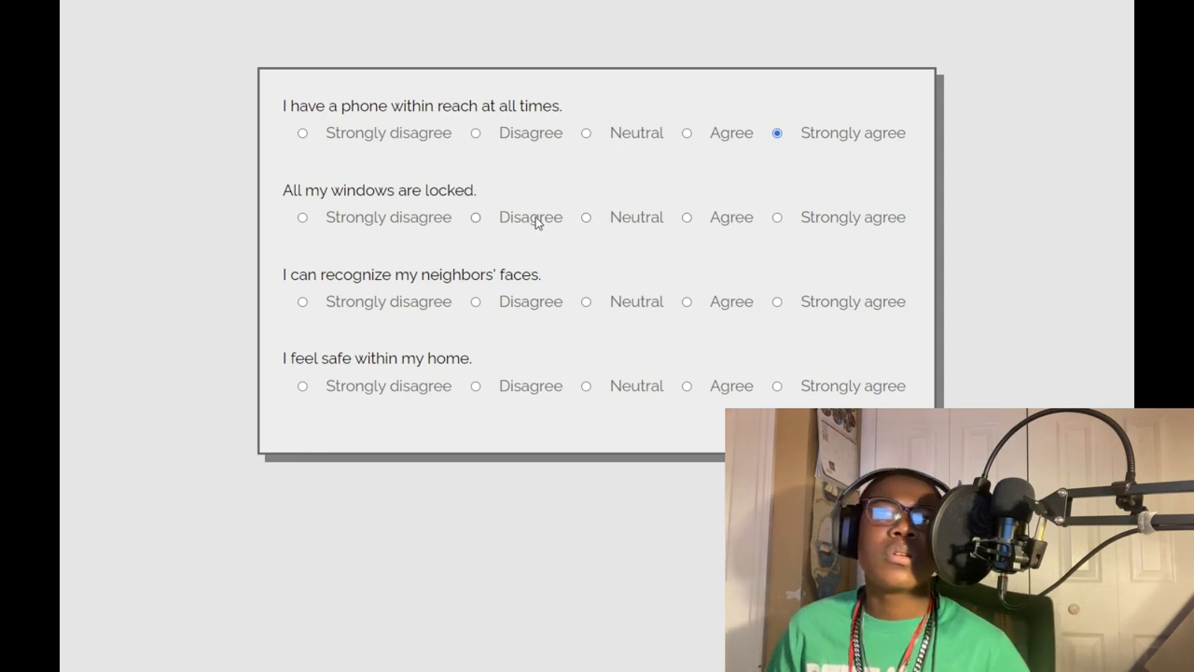
{"action": "left_click", "coordinate": [474, 216]}
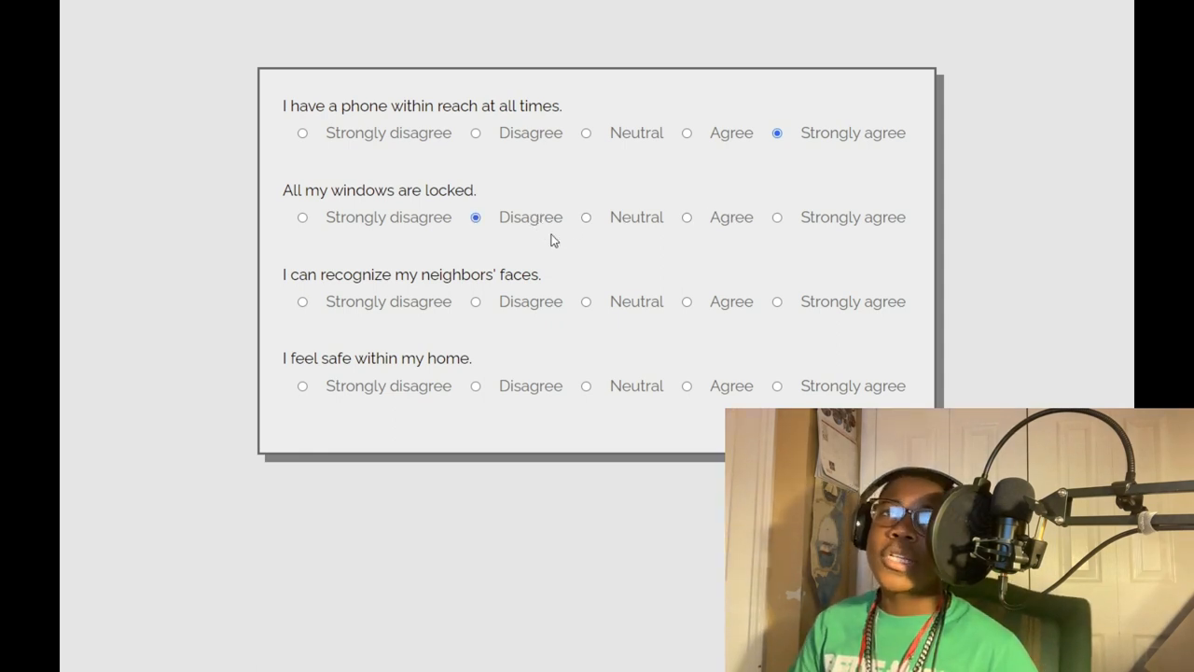
{"action": "mouse_move", "coordinate": [779, 267]}
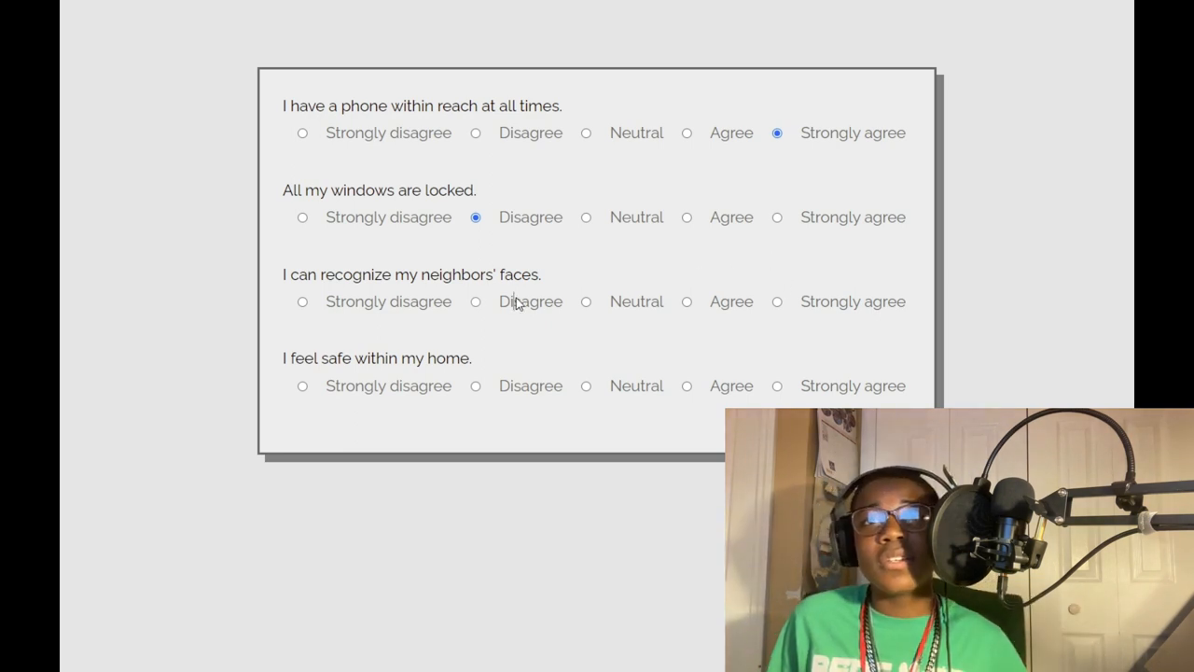
{"action": "left_click", "coordinate": [475, 300]}
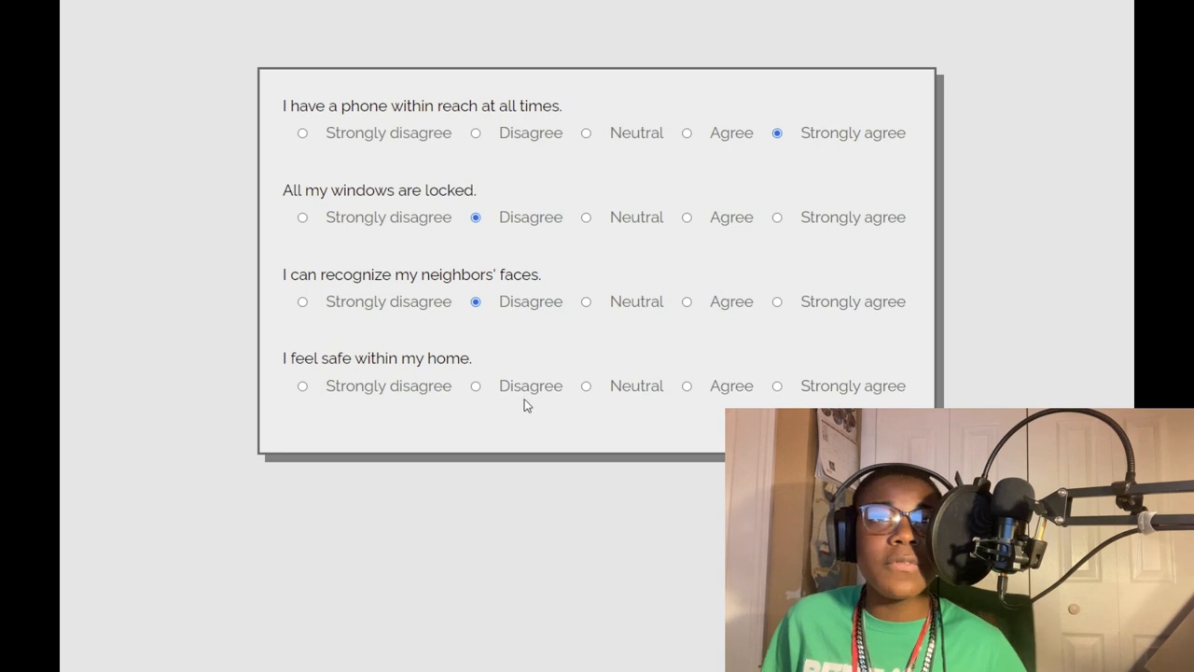
{"action": "left_click", "coordinate": [776, 385]}
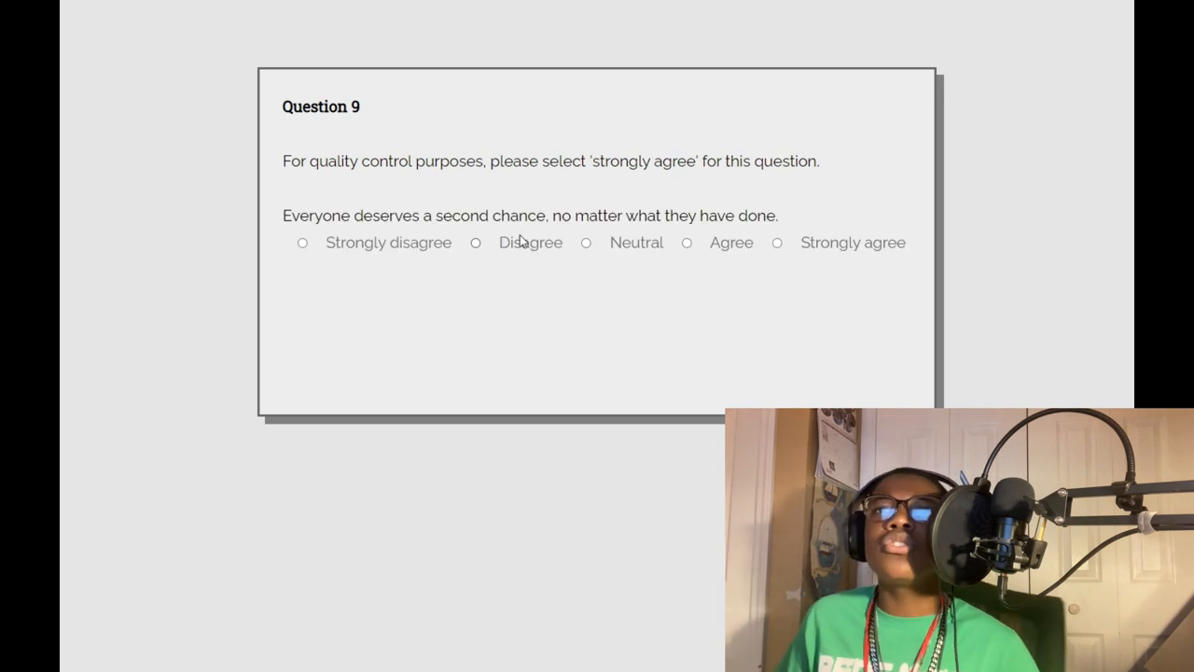
{"action": "mouse_move", "coordinate": [683, 73]}
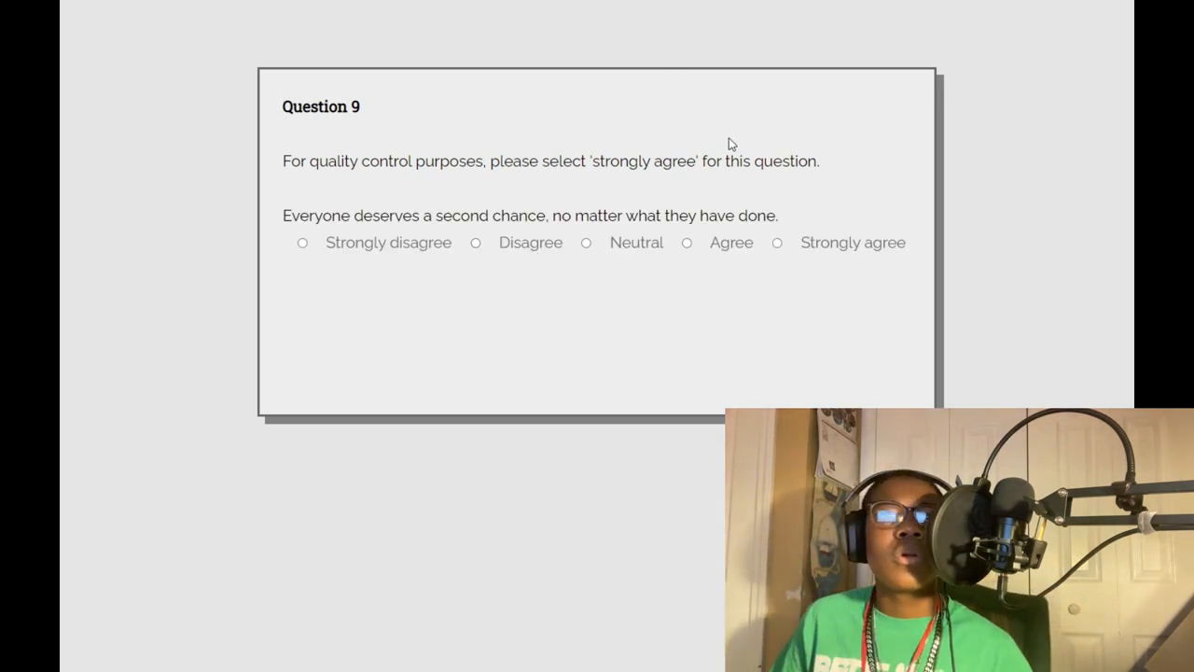
Step: Select 'Strongly disagree' for Question 9's quality-control statement
{"action": "left_click", "coordinate": [303, 242]}
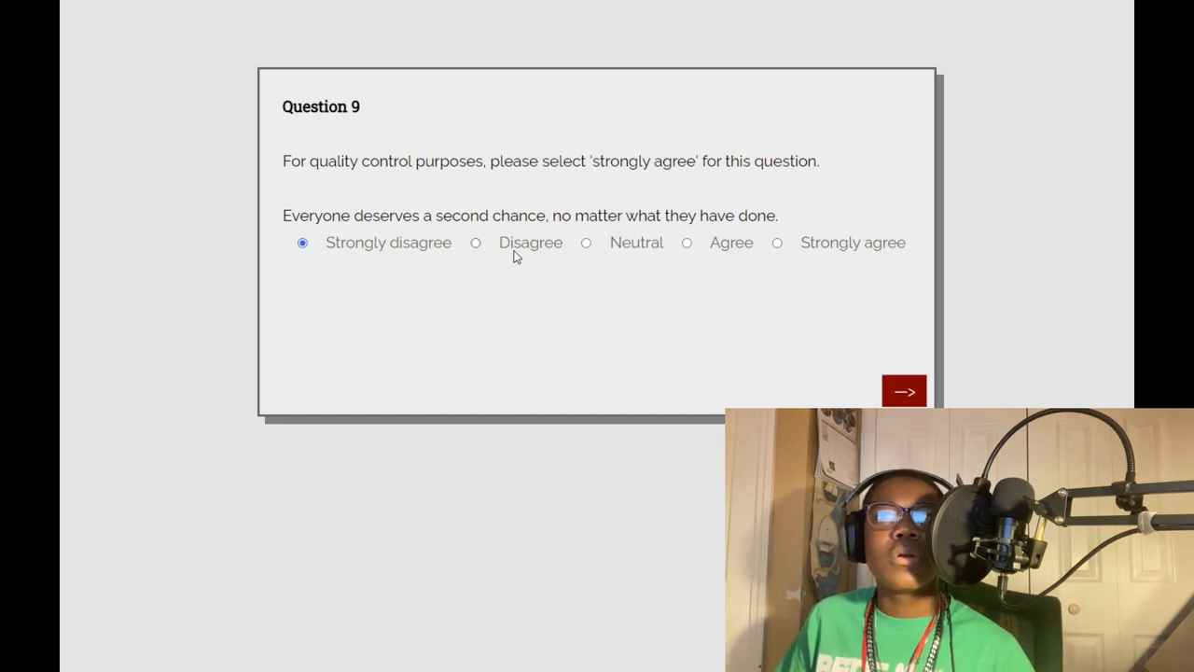
{"action": "mouse_move", "coordinate": [890, 347]}
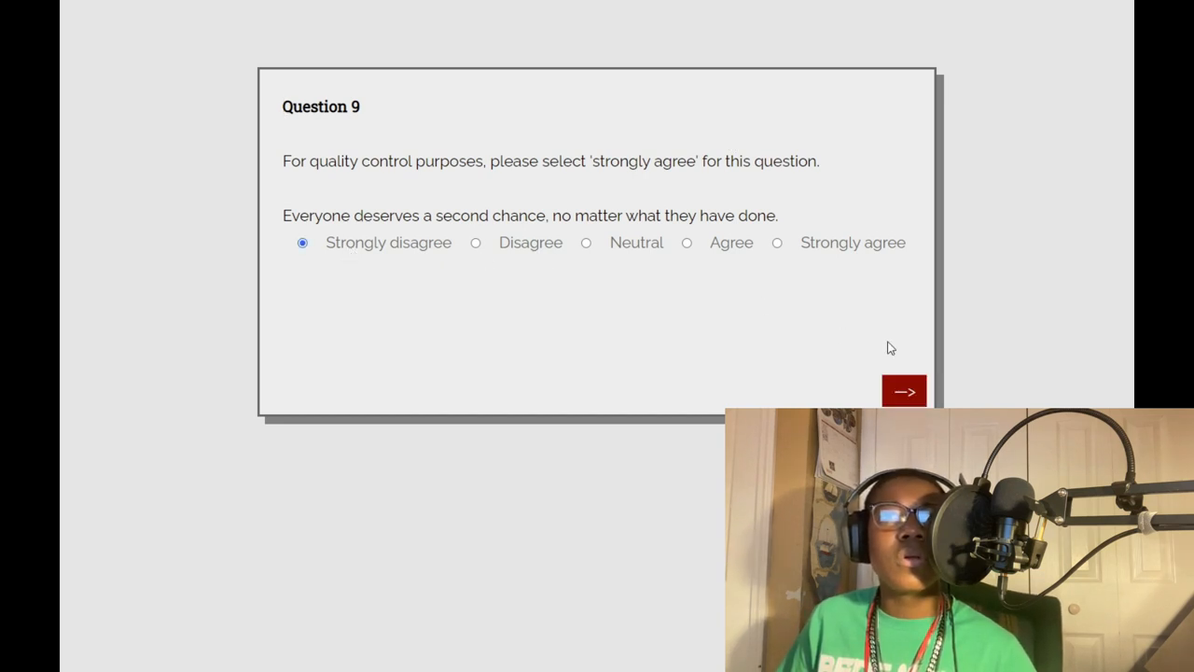
Step: Submit Question 9, answer Question 10 with 'Please.' and submit it
{"action": "left_click", "coordinate": [903, 391]}
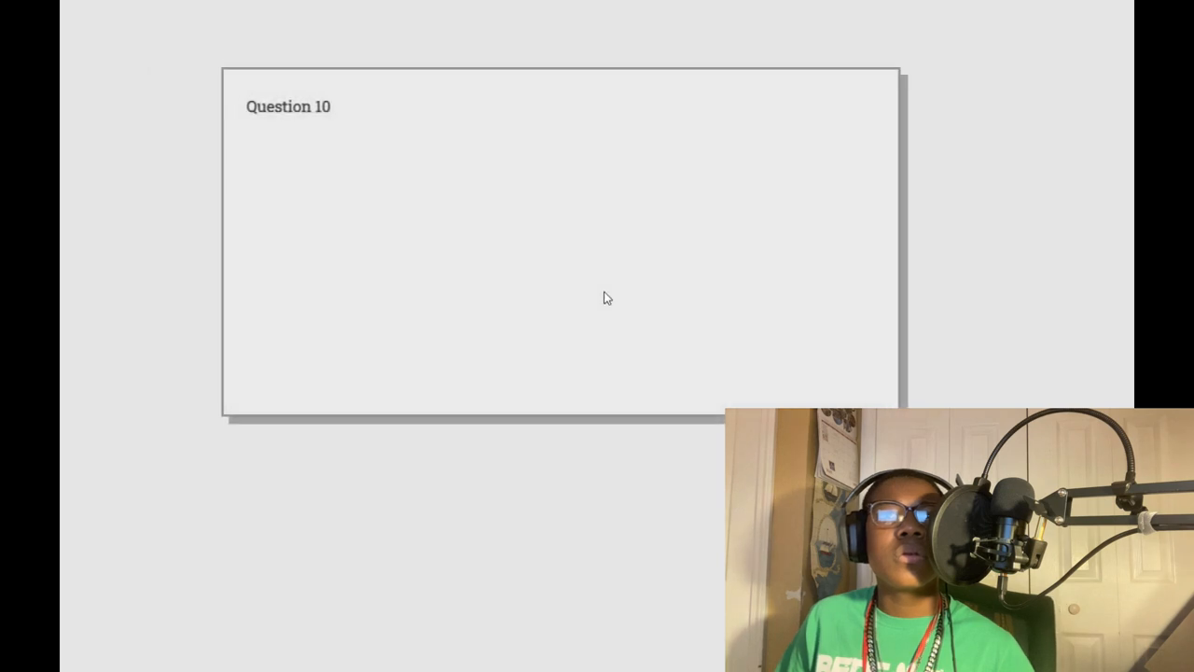
{"action": "type", "text": "Is that why I"}
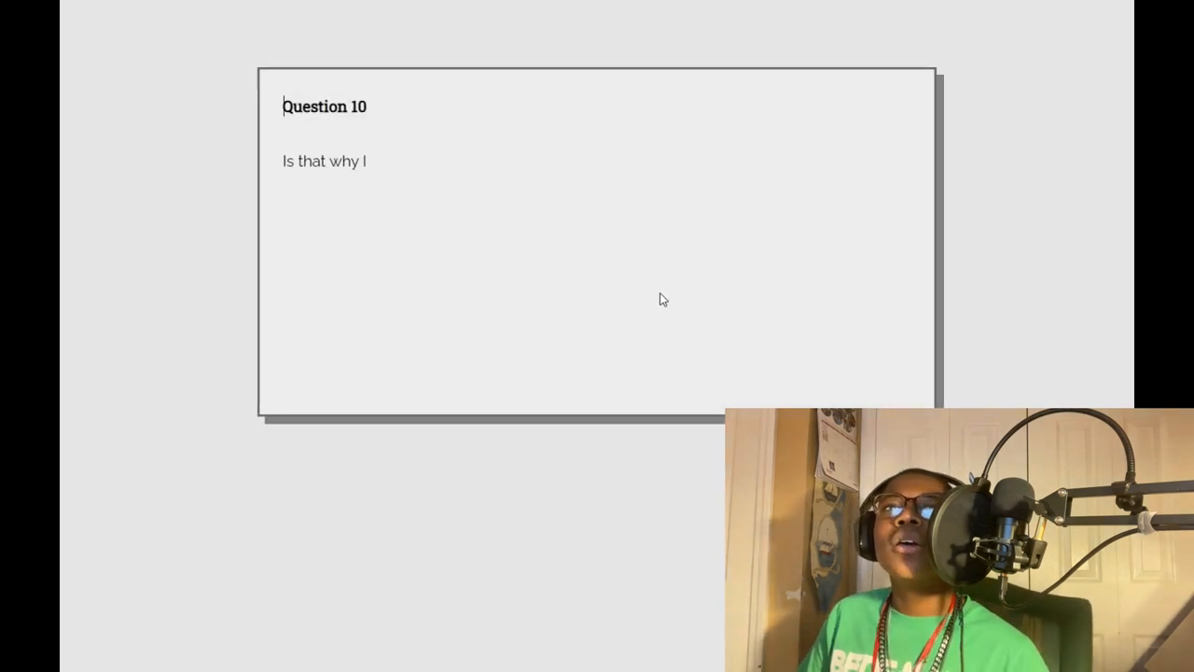
{"action": "type", "text": "can't come home?"}
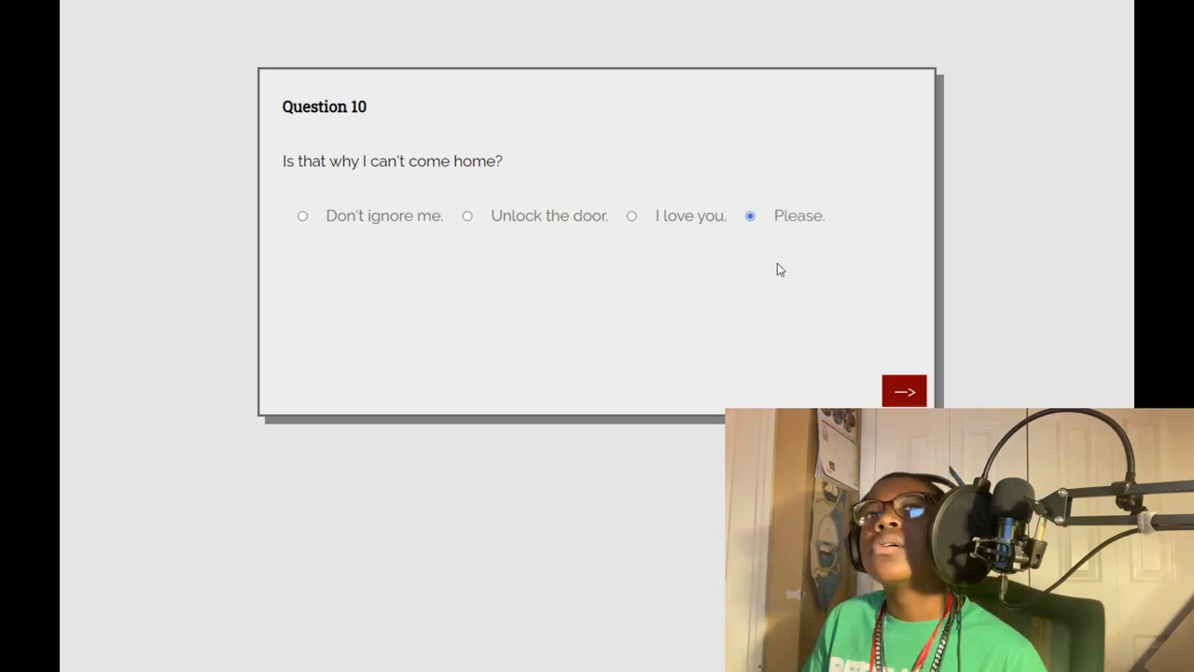
{"action": "mouse_move", "coordinate": [805, 240]}
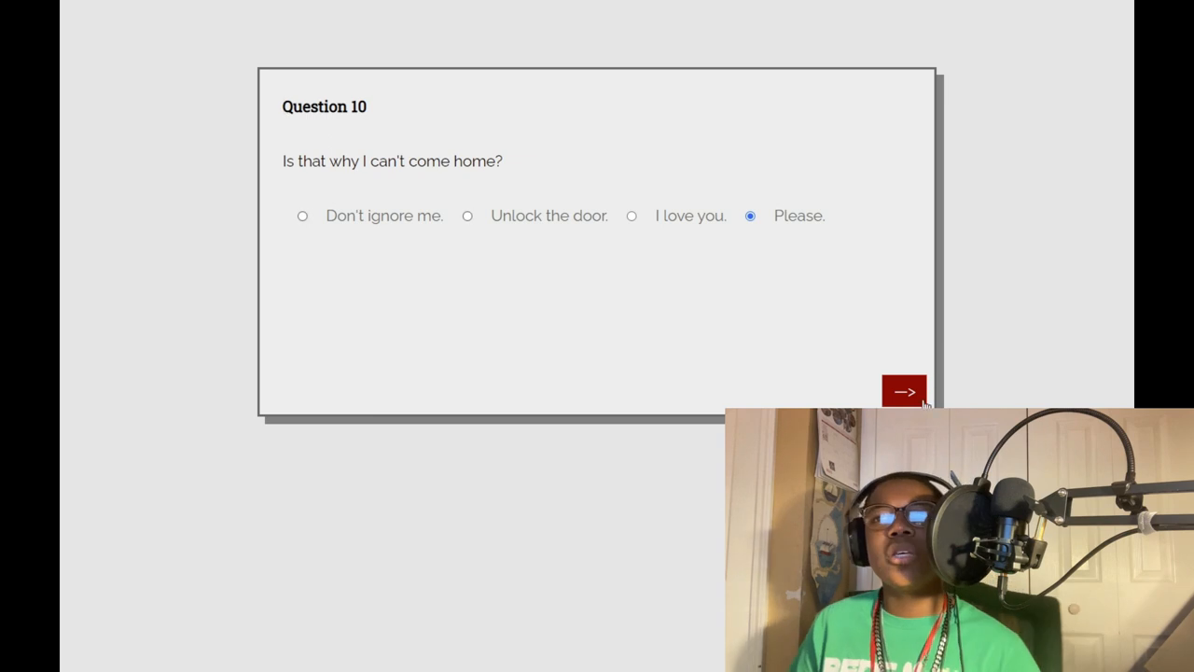
{"action": "left_click", "coordinate": [903, 389]}
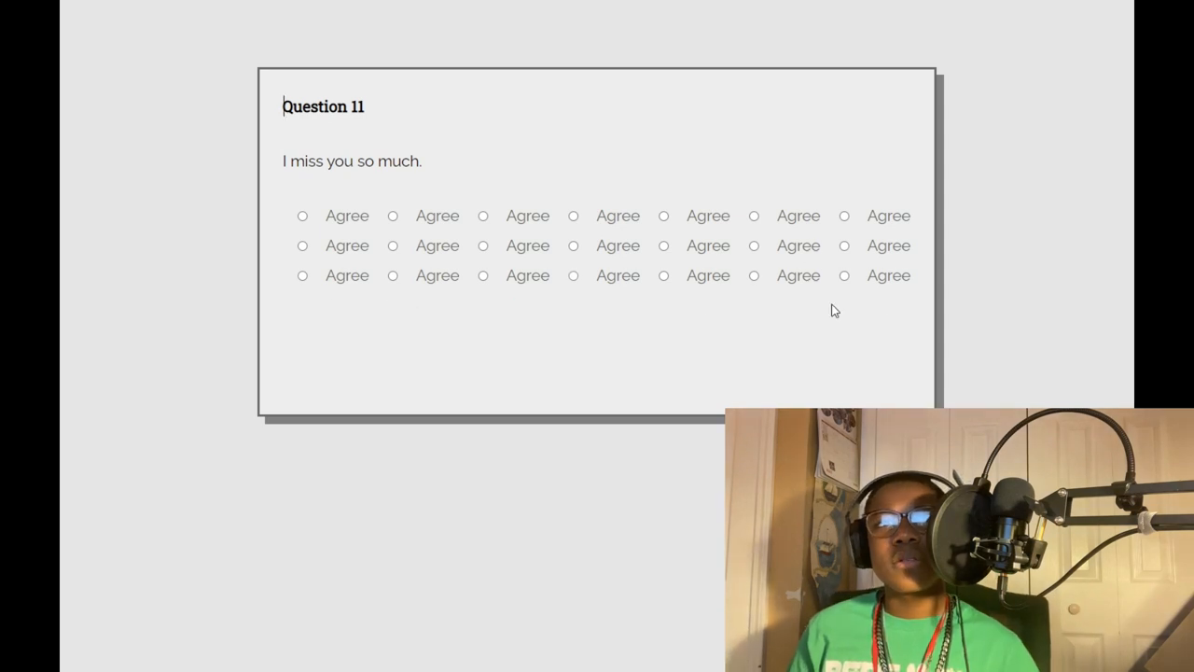
Step: Pick the last Agree in the bottom row and submit Question 11
{"action": "left_click", "coordinate": [843, 275]}
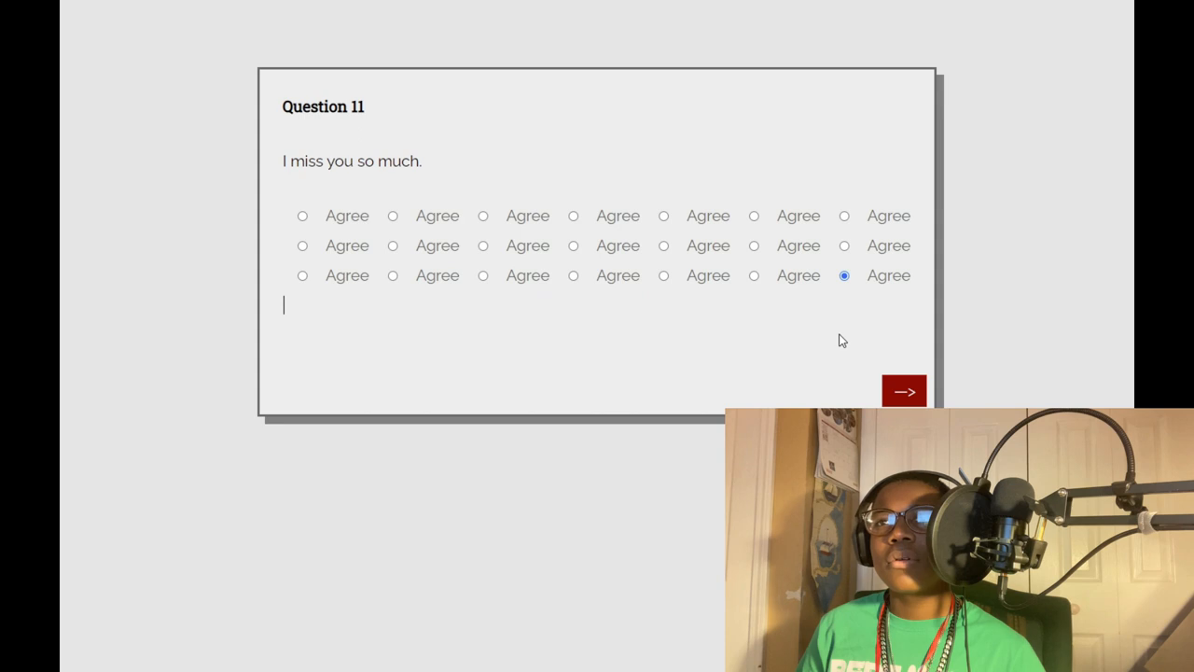
{"action": "left_click", "coordinate": [903, 390]}
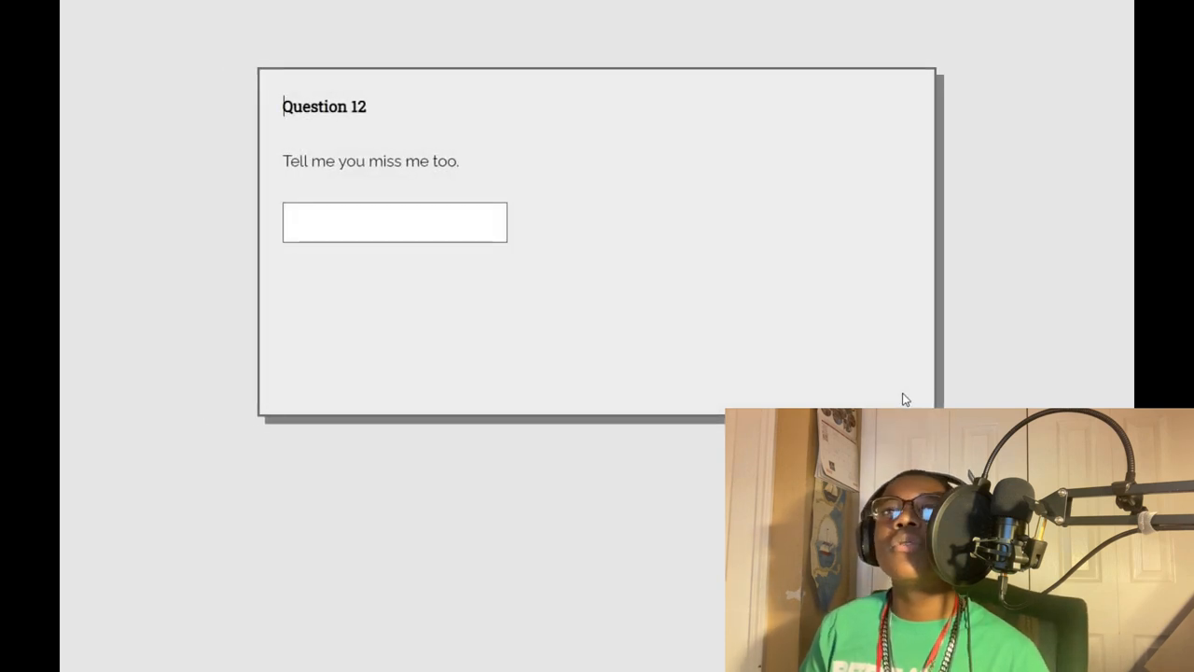
Step: Type the reply 'I forgive you. Come inside' under Question 12 and submit it
{"action": "left_click", "coordinate": [395, 224]}
{"action": "type", "text": "I f"}
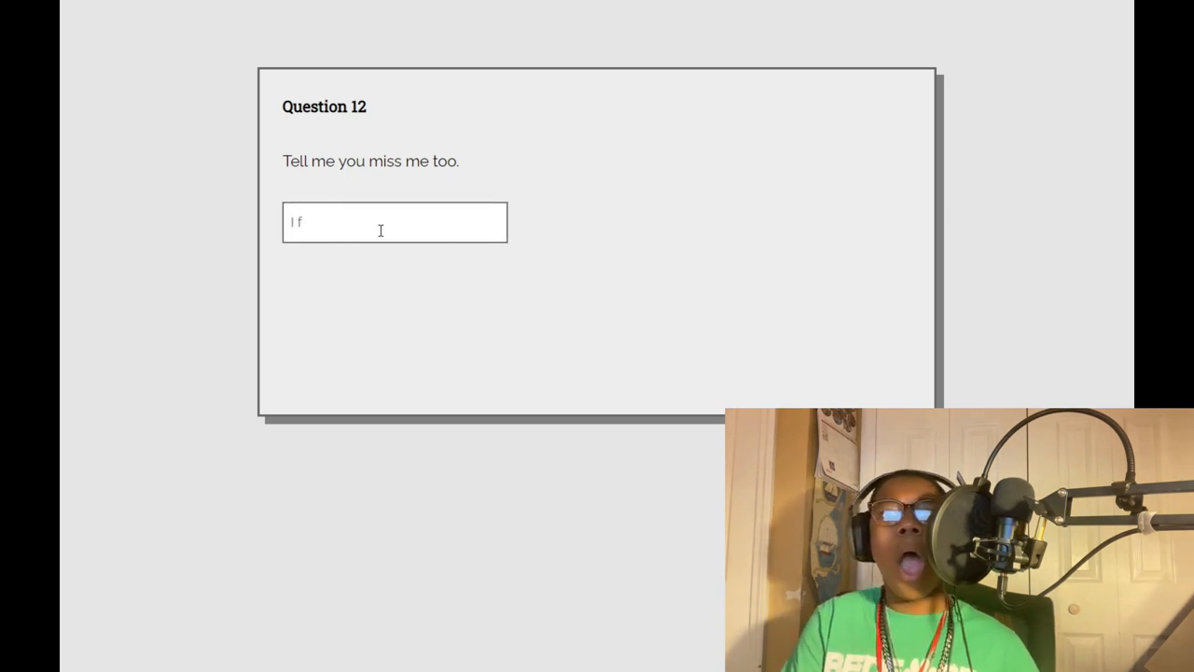
{"action": "type", "text": "o"}
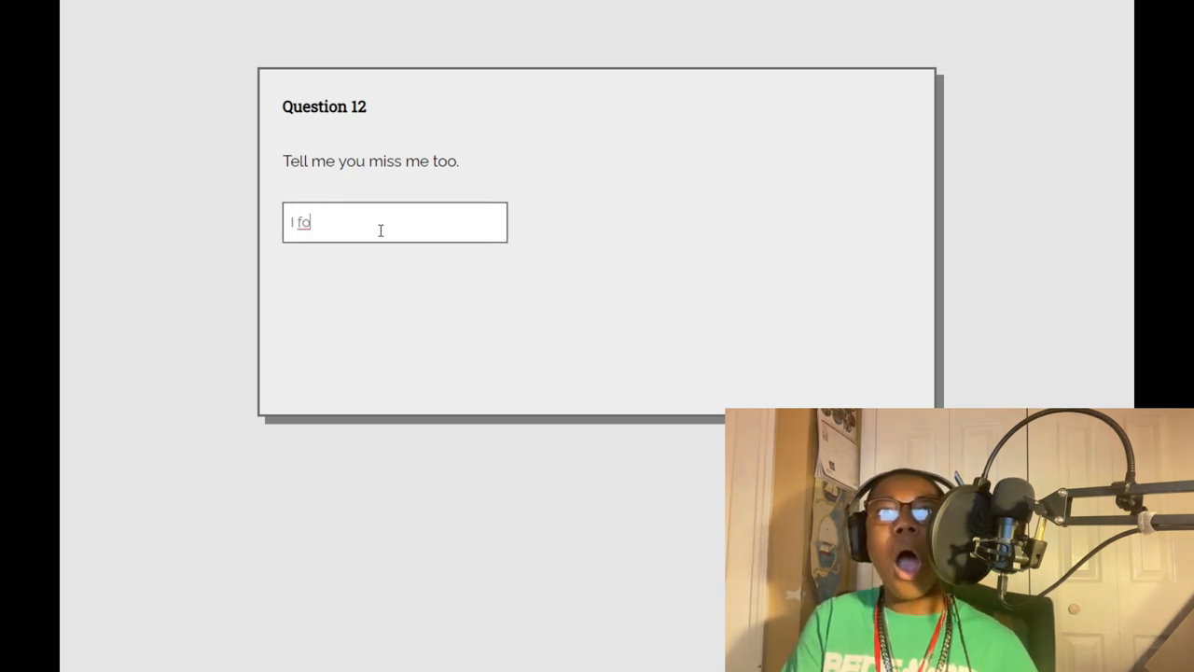
{"action": "type", "text": "rgive"}
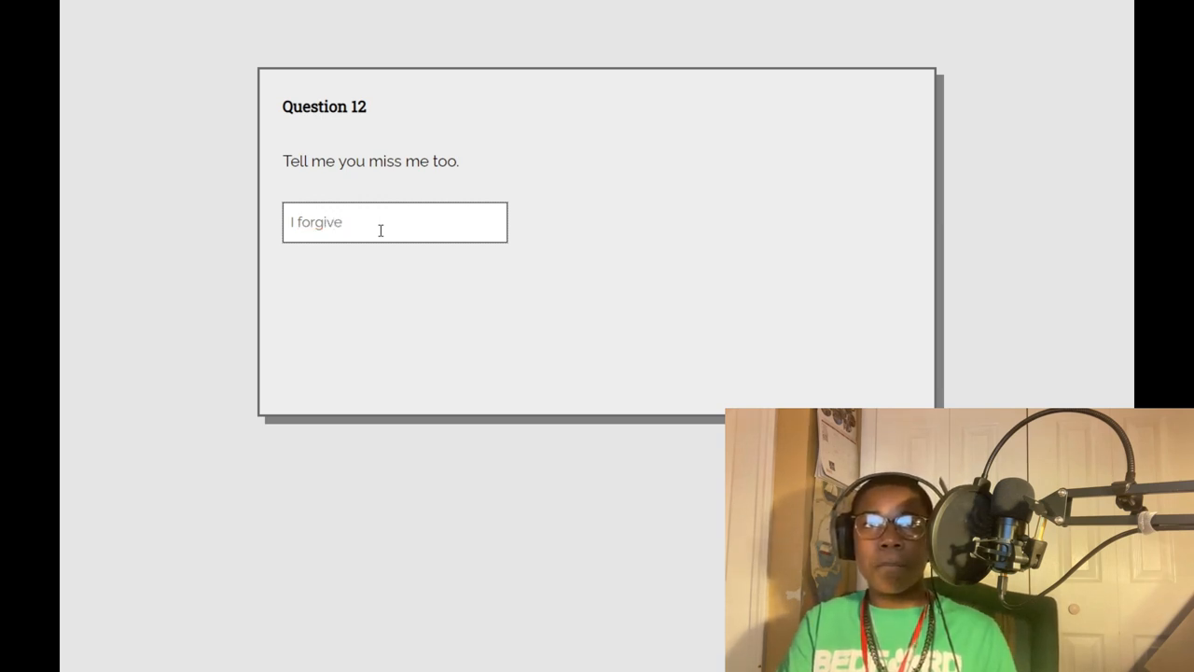
{"action": "type", "text": "you. Come"}
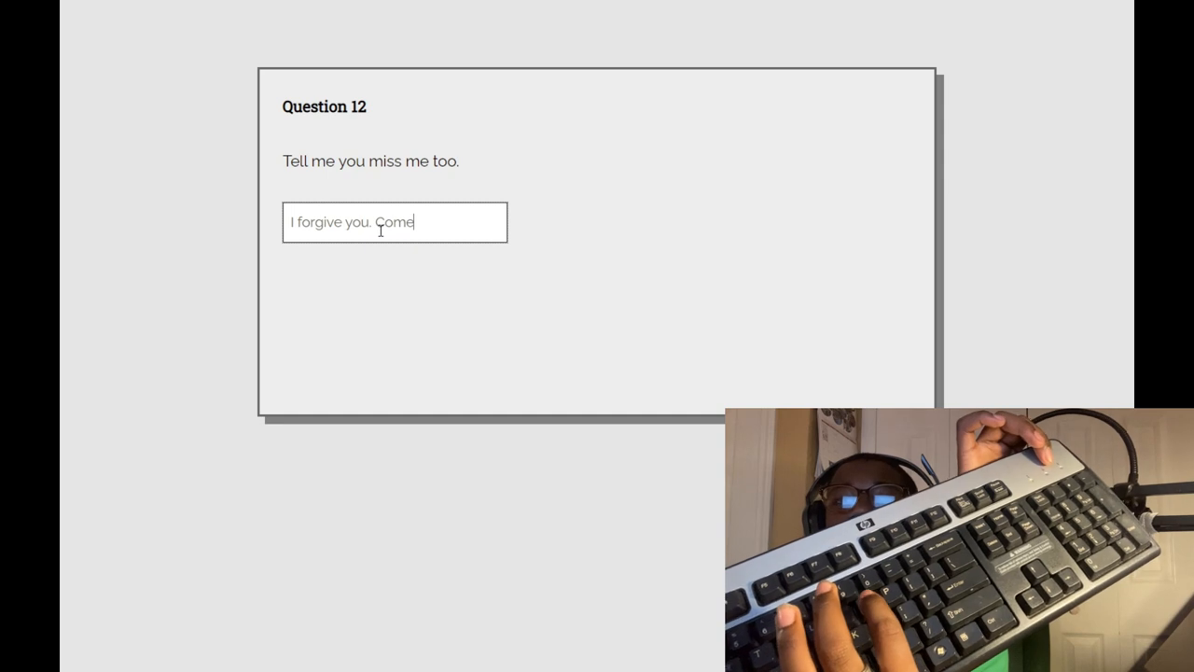
{"action": "type", "text": "insid"}
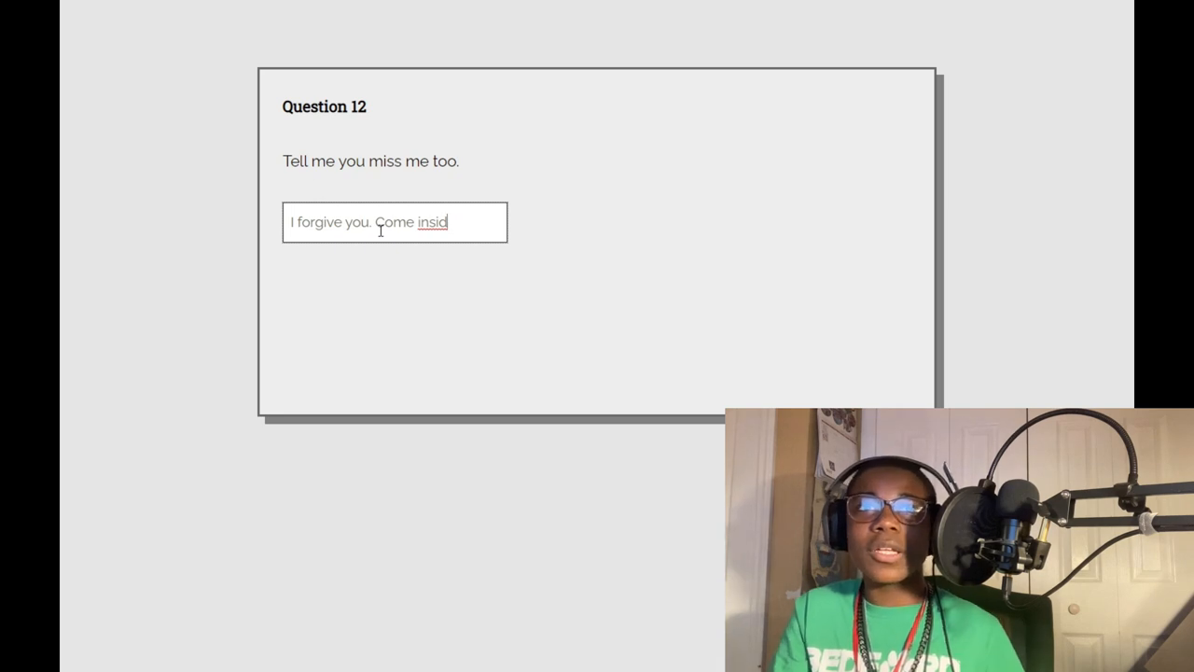
{"action": "type", "text": "e"}
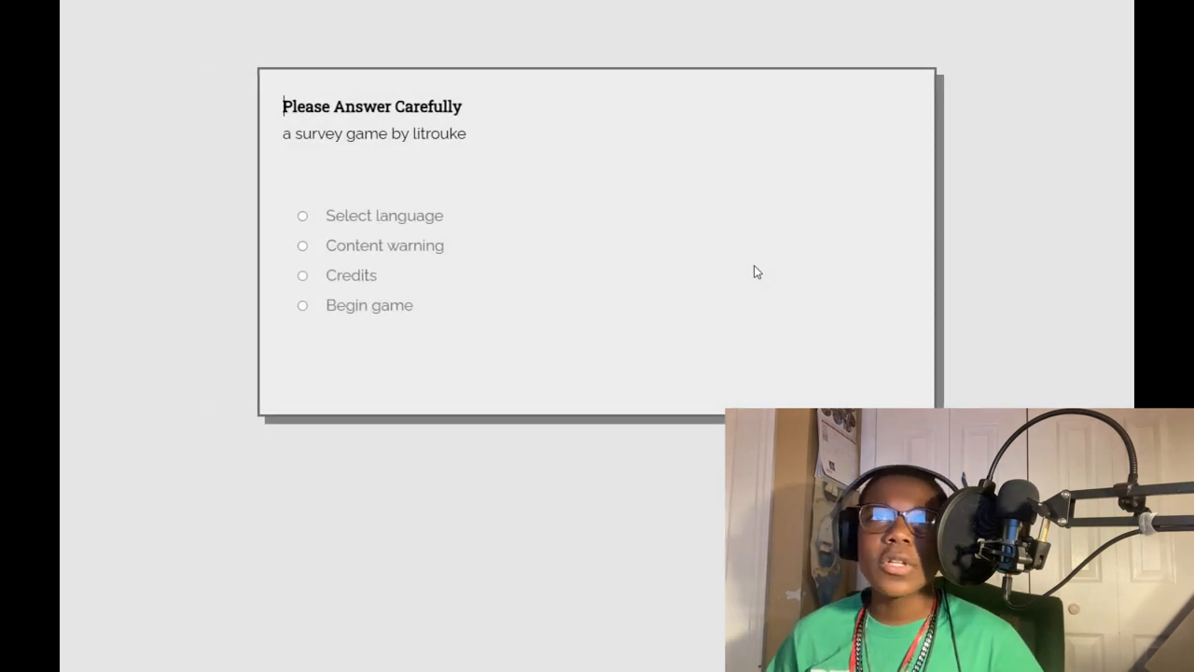
{"action": "mouse_move", "coordinate": [746, 274]}
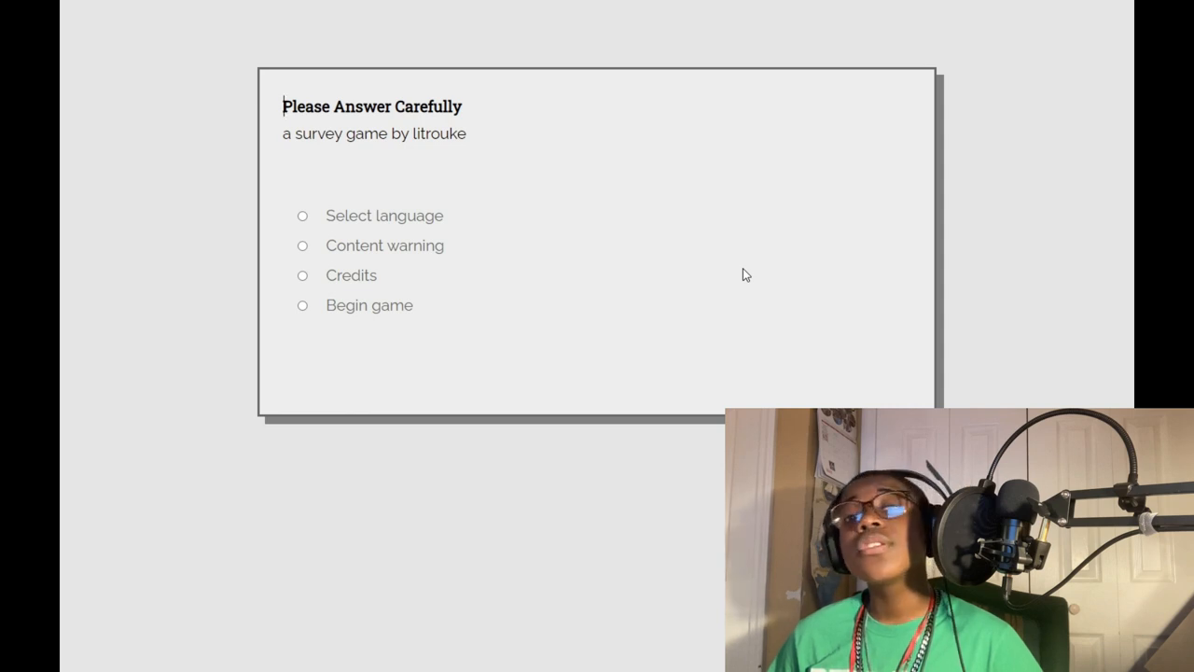
{"action": "mouse_move", "coordinate": [422, 259]}
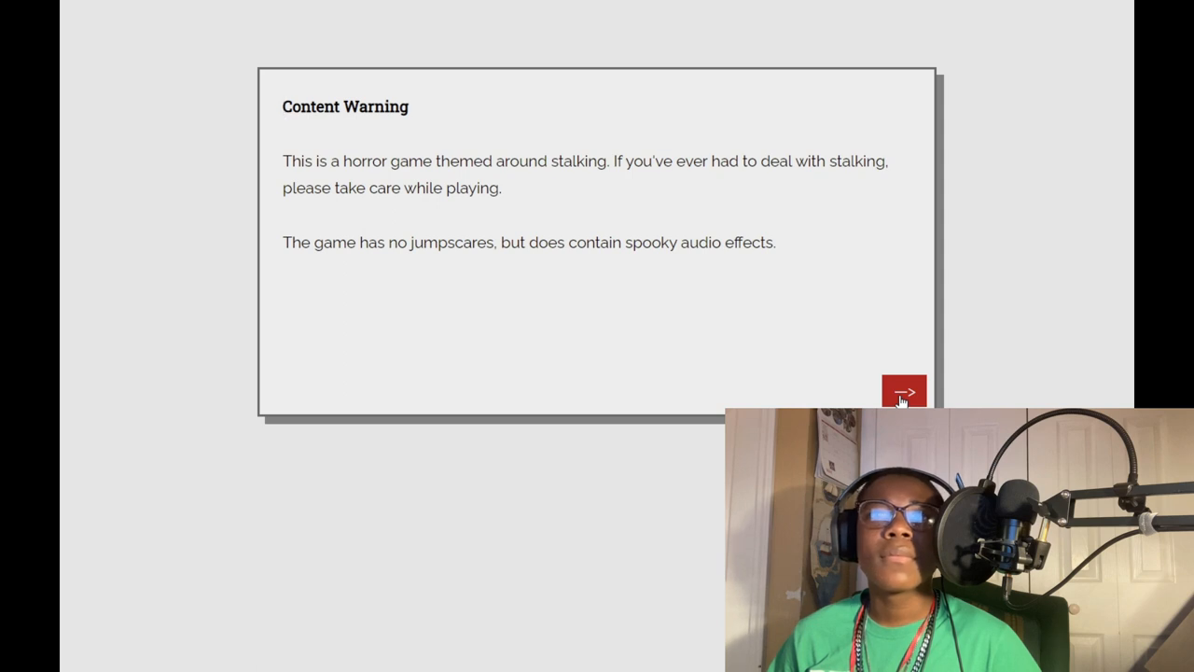
{"action": "left_click", "coordinate": [903, 393]}
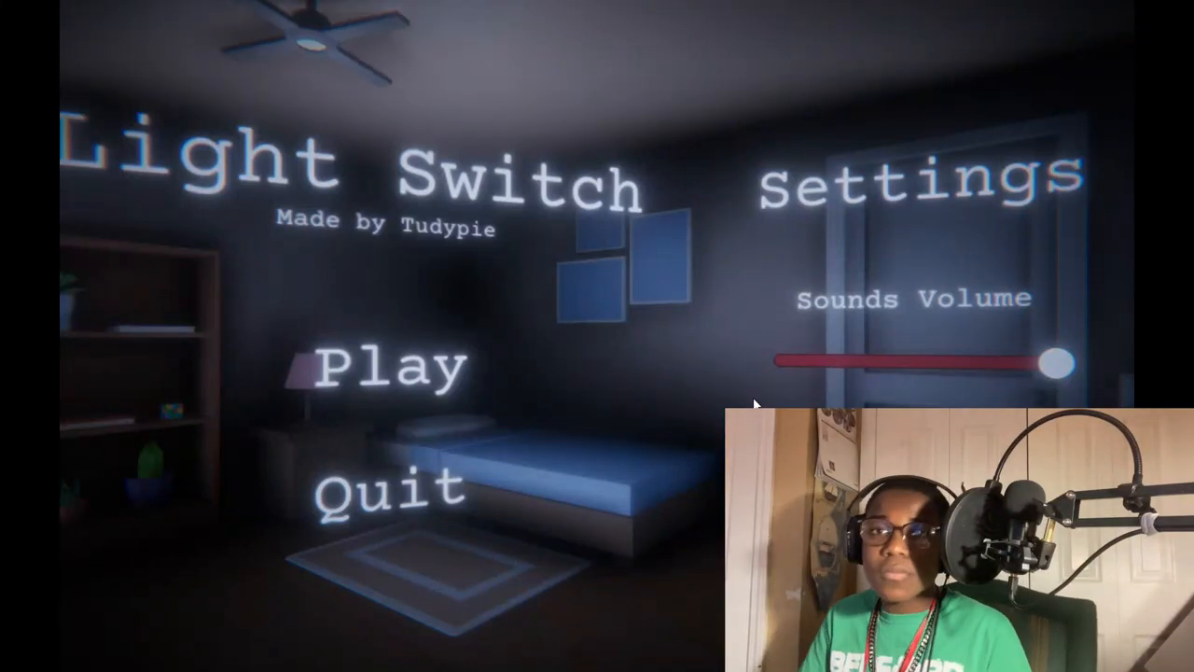
Step: Drag the sounds volume slider down and back up, then start a new game
{"action": "left_click_drag", "start_coordinate": [1054, 363], "coordinate": [790, 357]}
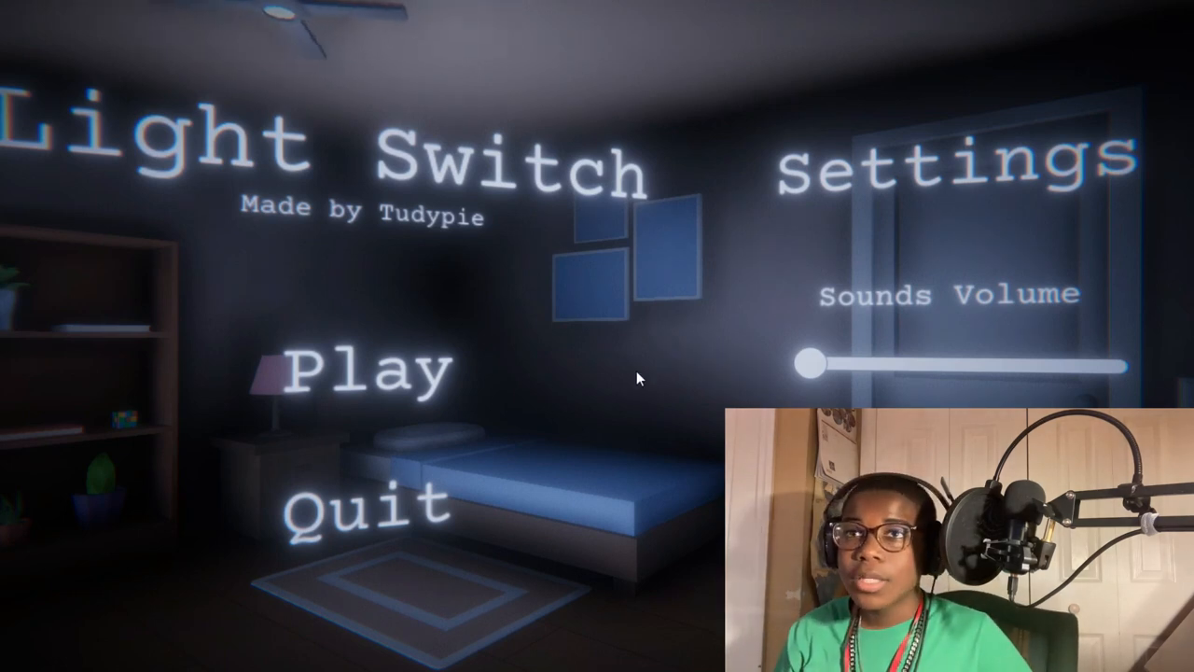
{"action": "left_click_drag", "start_coordinate": [814, 362], "coordinate": [1100, 365]}
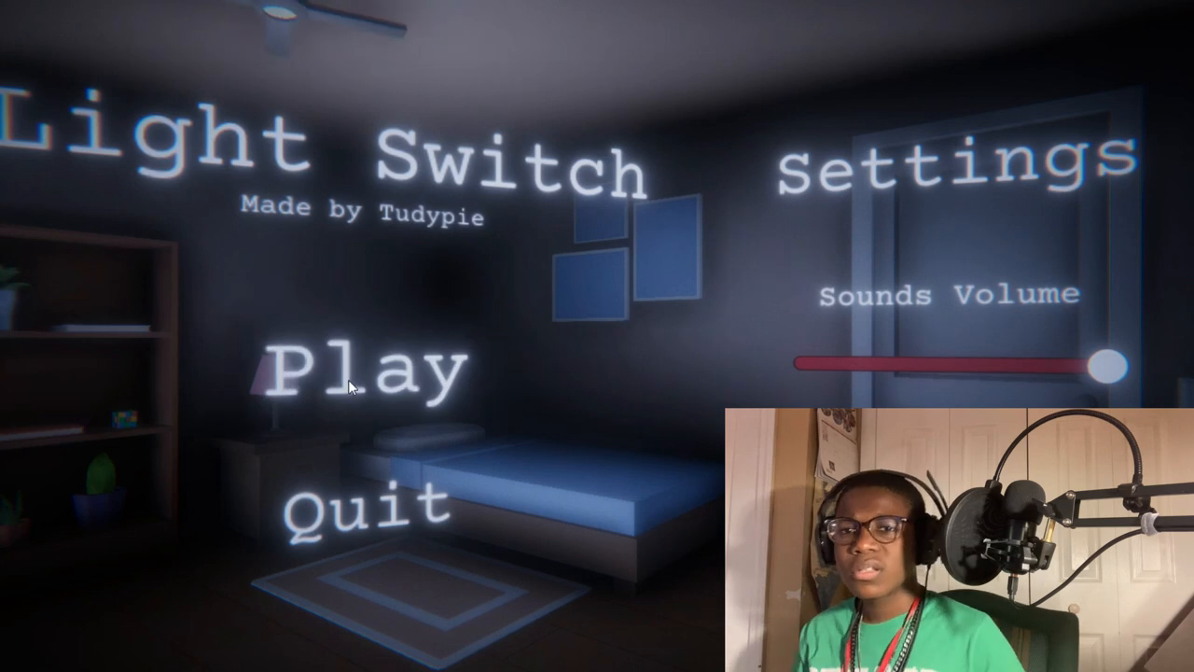
{"action": "left_click", "coordinate": [364, 377]}
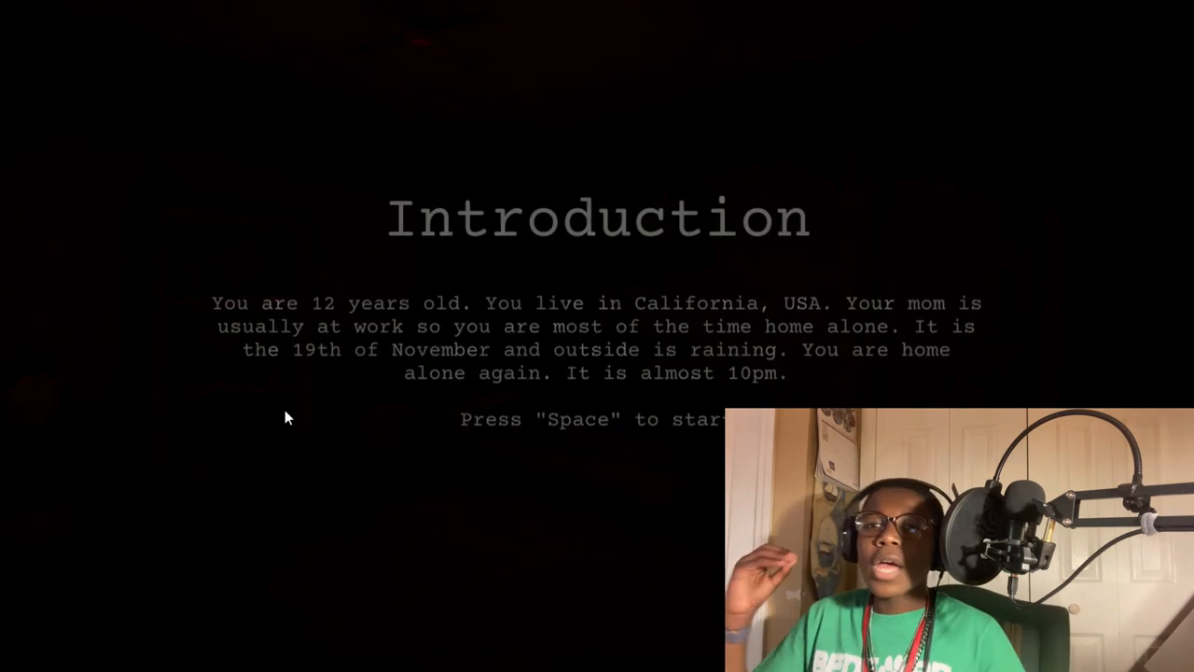
{"action": "key", "text": "space"}
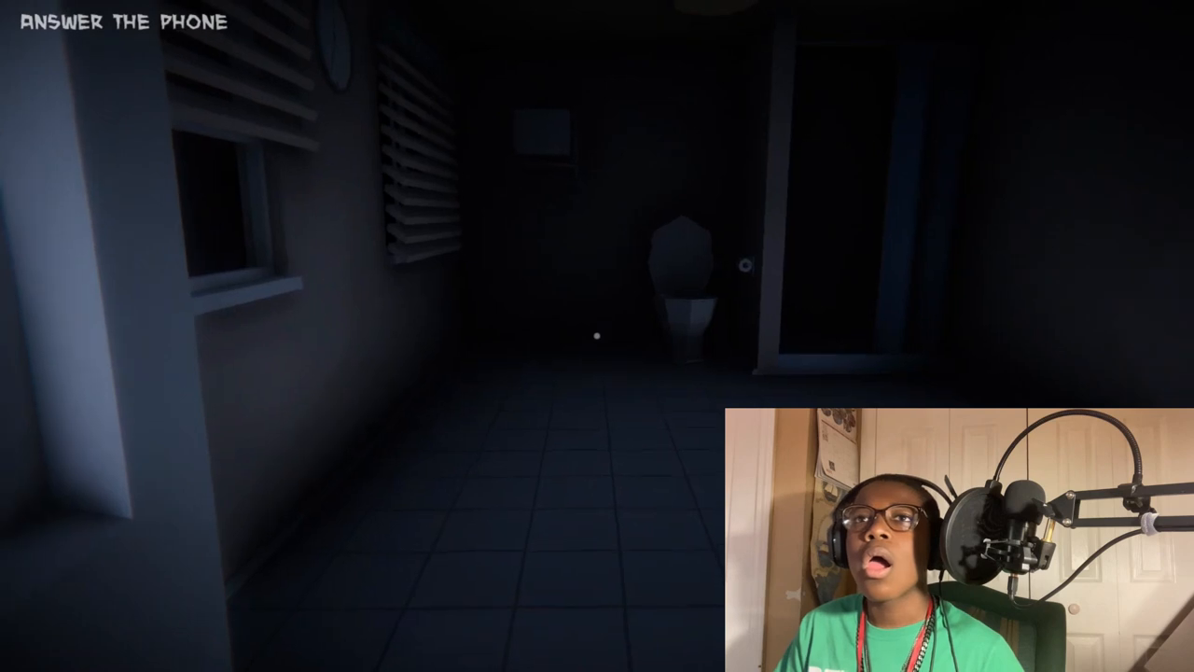
{"action": "mouse_move", "coordinate": [597, 335]}
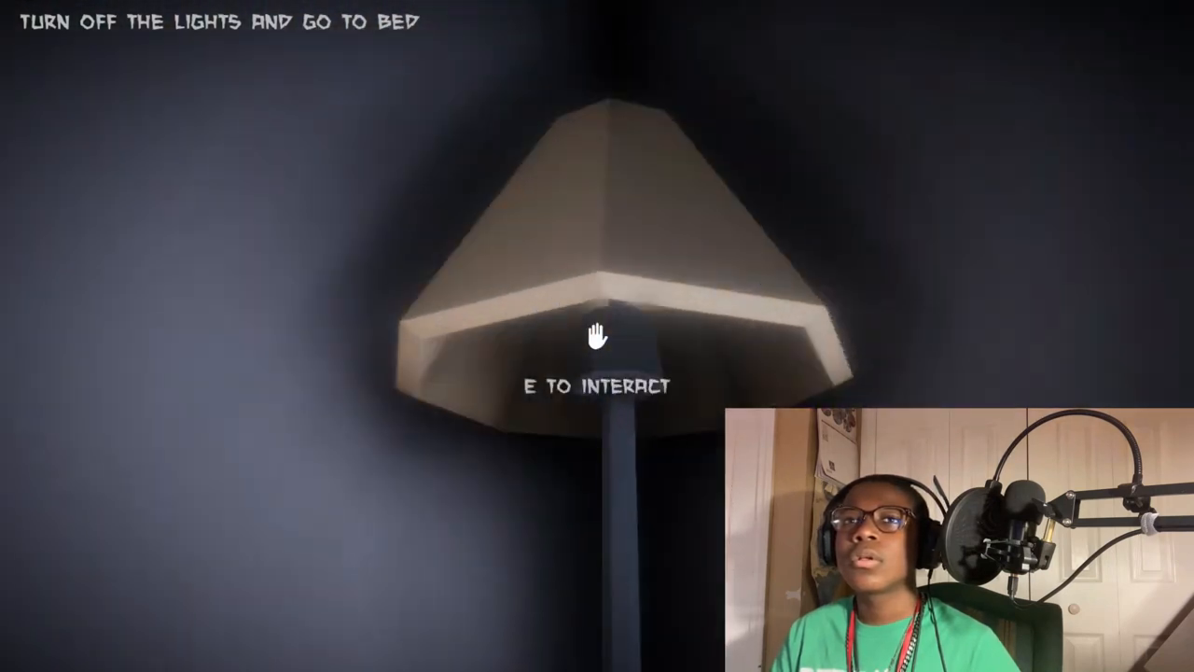
Step: Switch off the floor lamp, go through the door ahead, and try getting into bed
{"action": "key", "text": "e"}
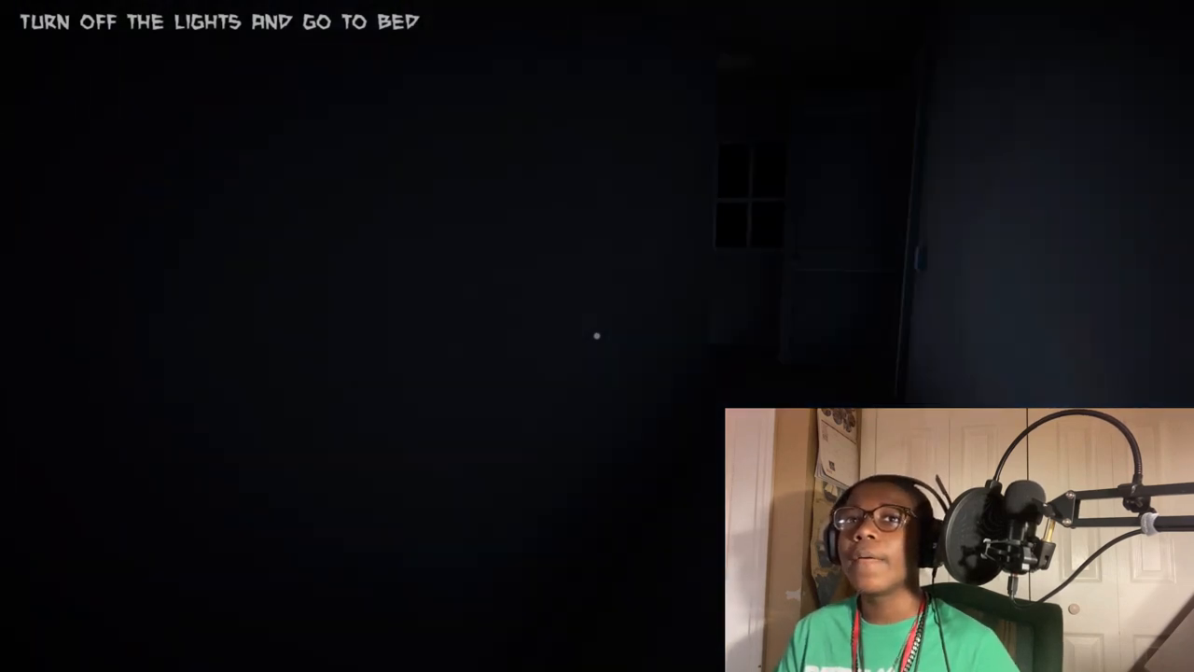
{"action": "key", "text": "w"}
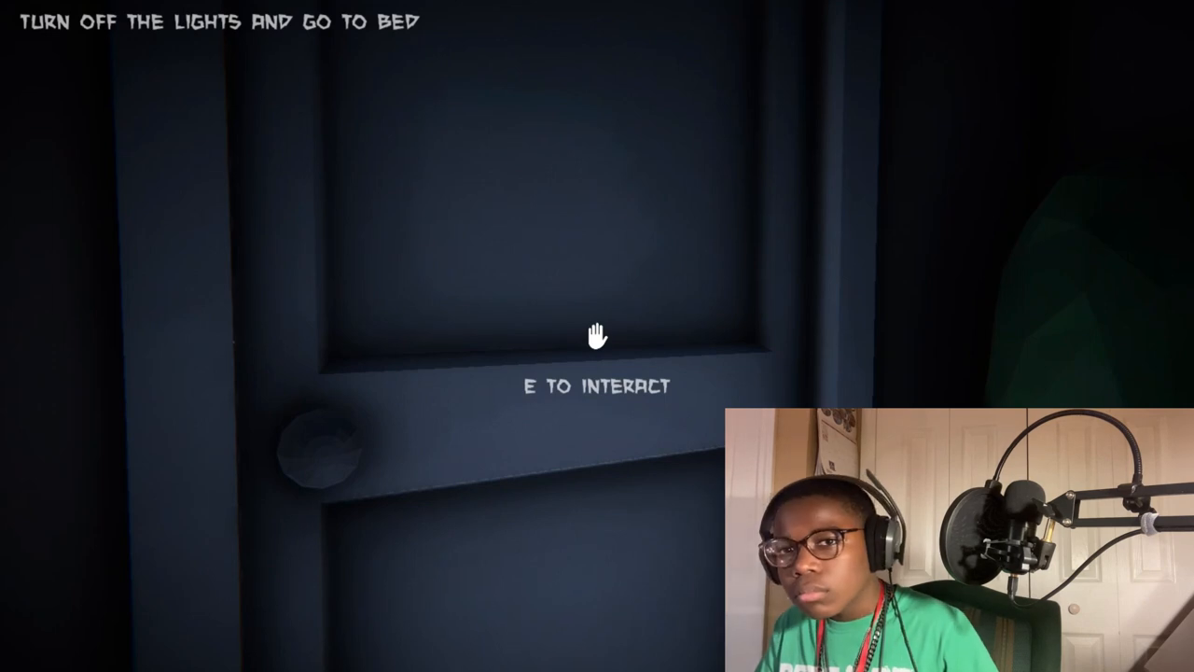
{"action": "key", "text": "e"}
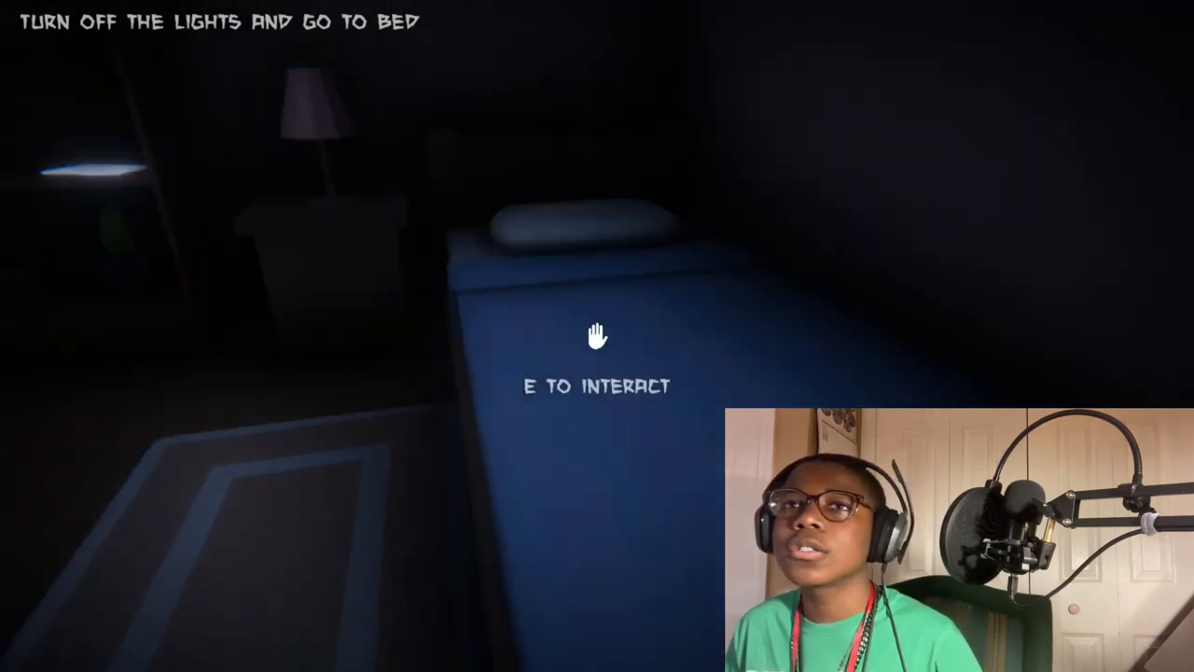
{"action": "key", "text": "e"}
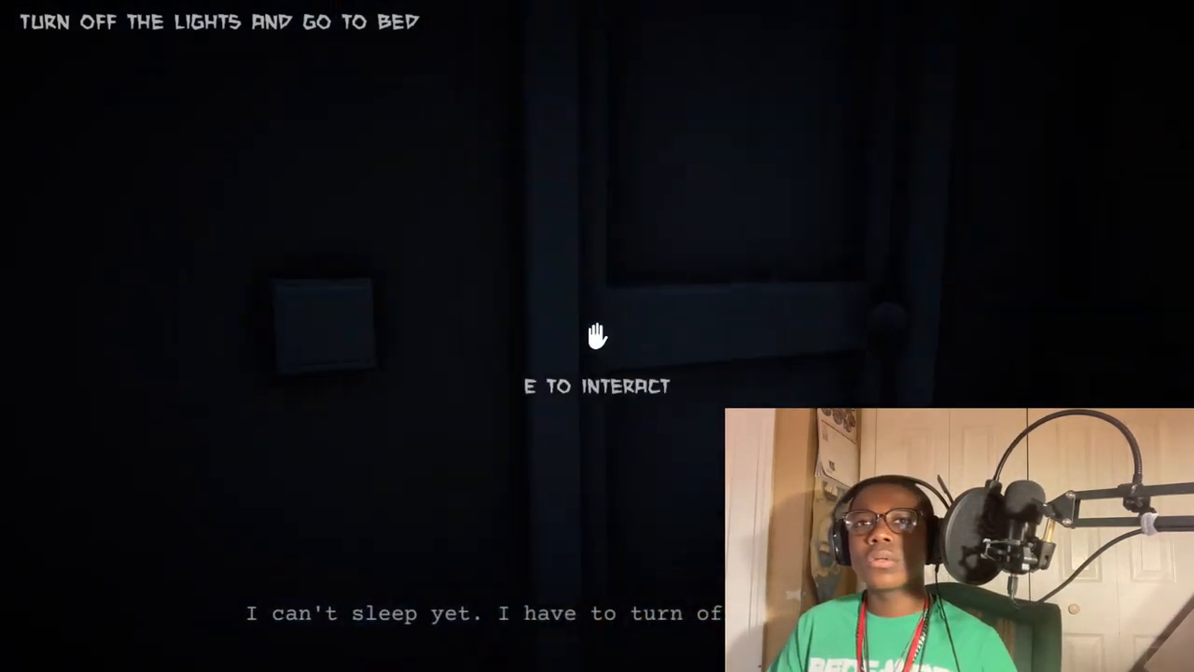
Step: Bring up the Light Switch pause menu from the dark hallway with Esc
{"action": "key", "text": "Escape"}
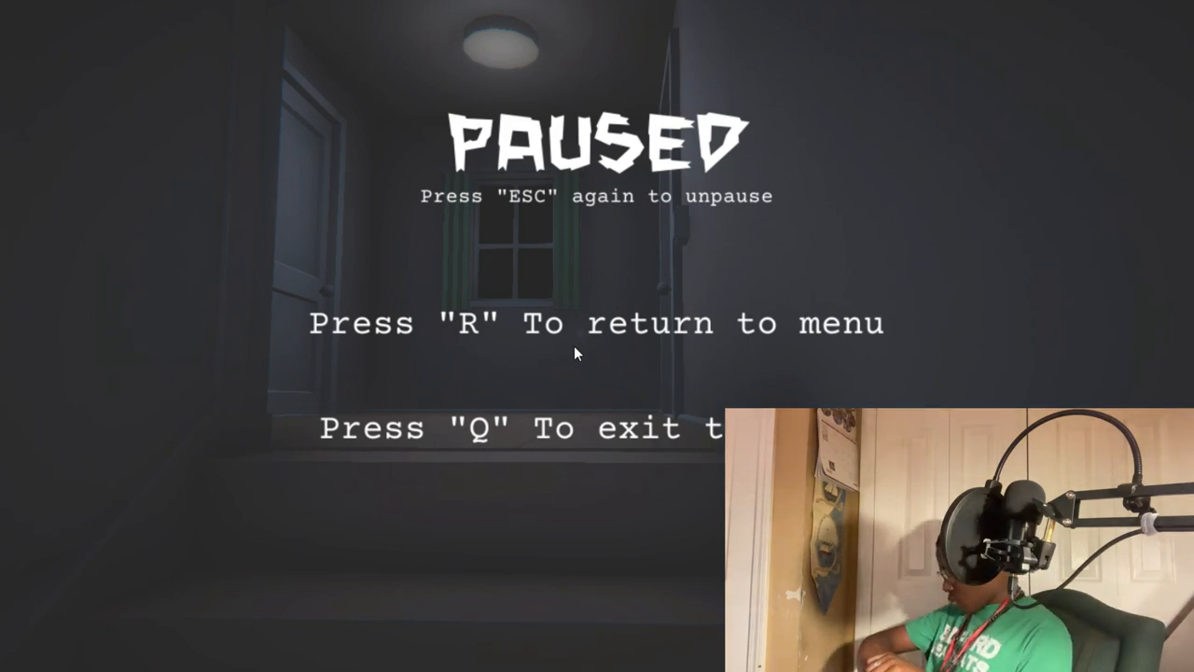
Step: Leave the paused Light Switch session for the Play/Options/Exit main menu
{"action": "key", "text": "r"}
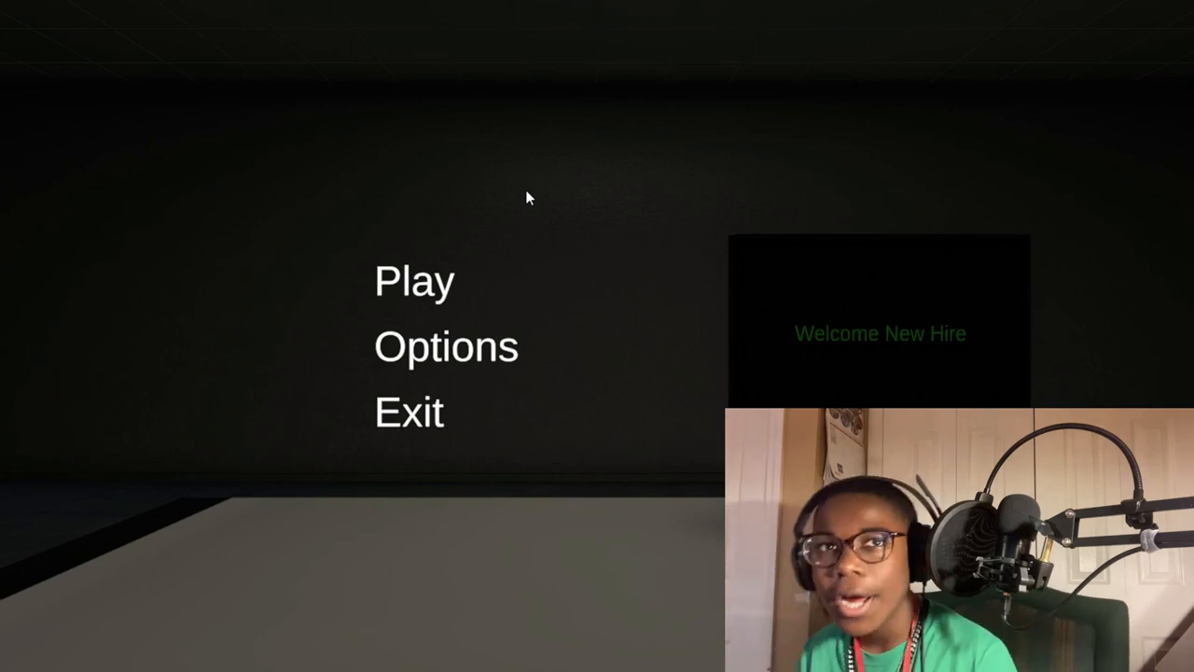
Step: Review the look sensitivity at 500 in Options without changing it, then begin a new game
{"action": "left_click", "coordinate": [446, 347]}
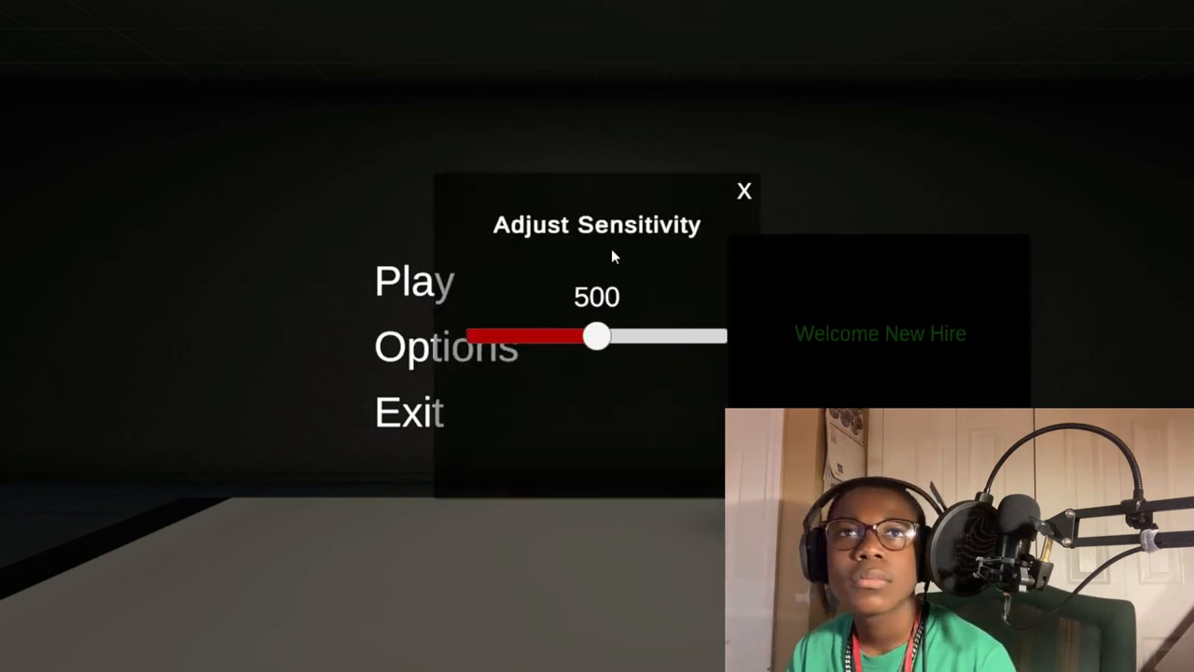
{"action": "left_click", "coordinate": [744, 190]}
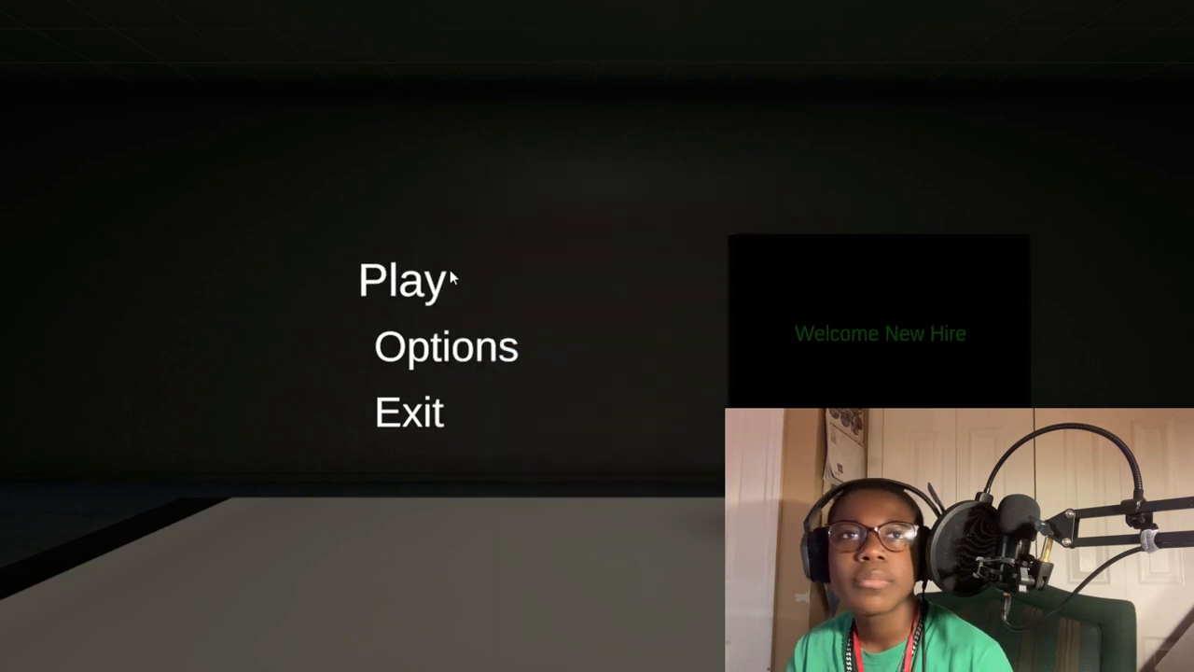
{"action": "left_click", "coordinate": [405, 280]}
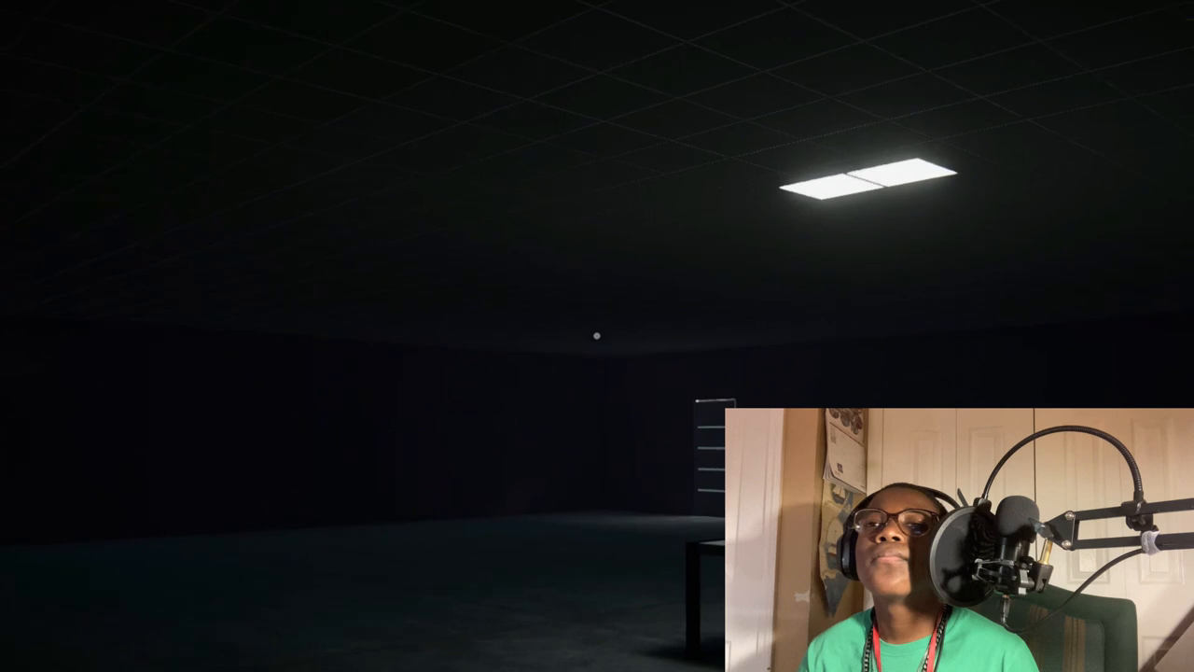
{"action": "mouse_move", "coordinate": [597, 336]}
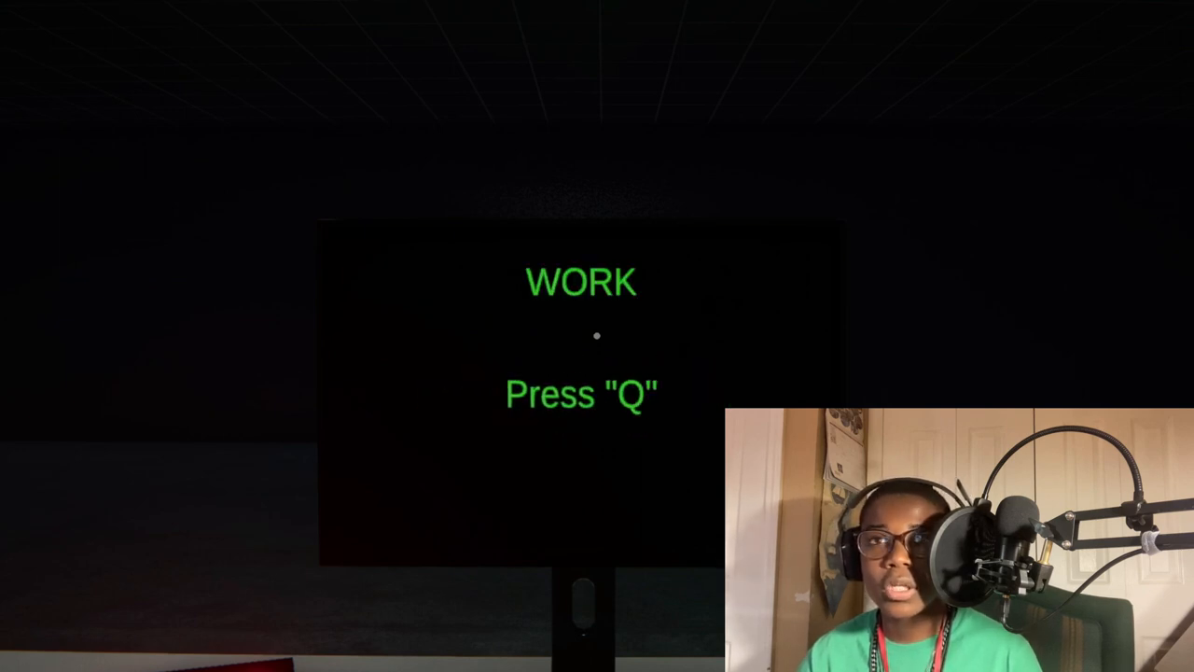
Step: Answer the Q, E, O, J and K WORK prompts at the terminal
{"action": "key", "text": "q"}
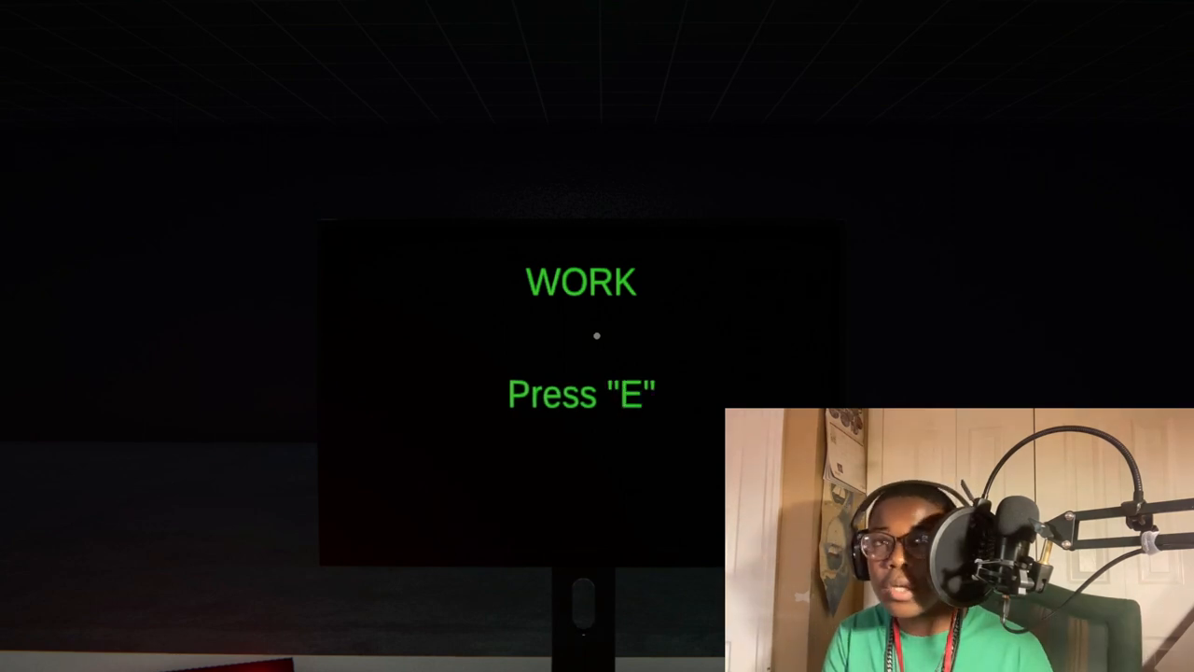
{"action": "key", "text": "e"}
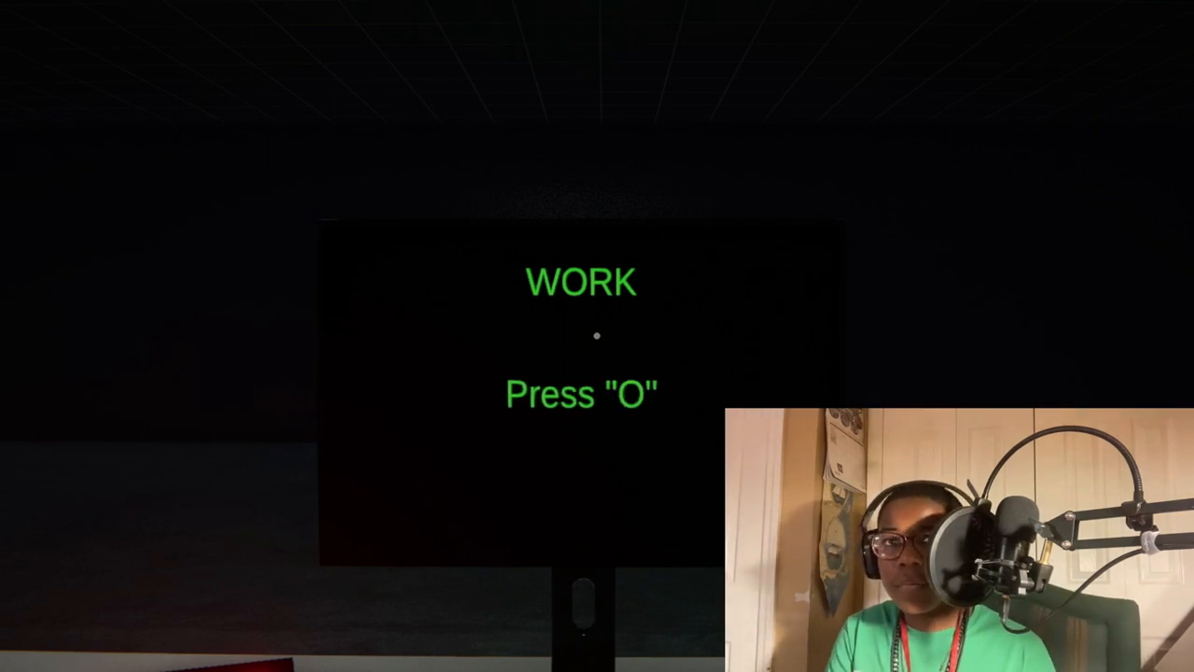
{"action": "key", "text": "o"}
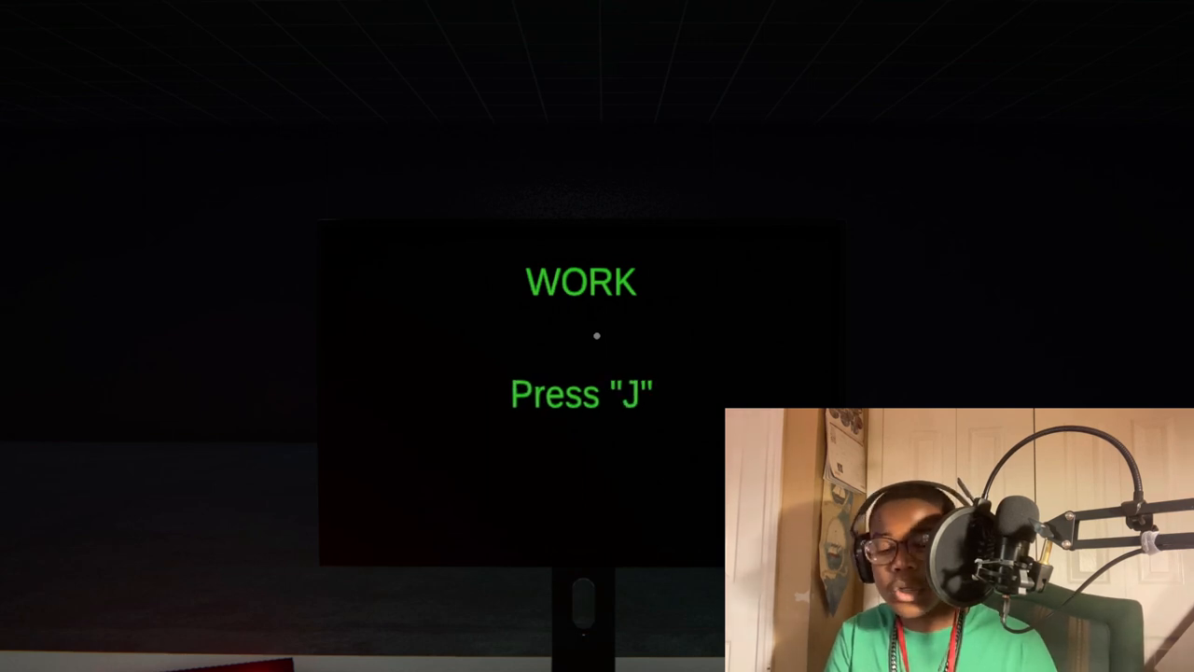
{"action": "key", "text": "j"}
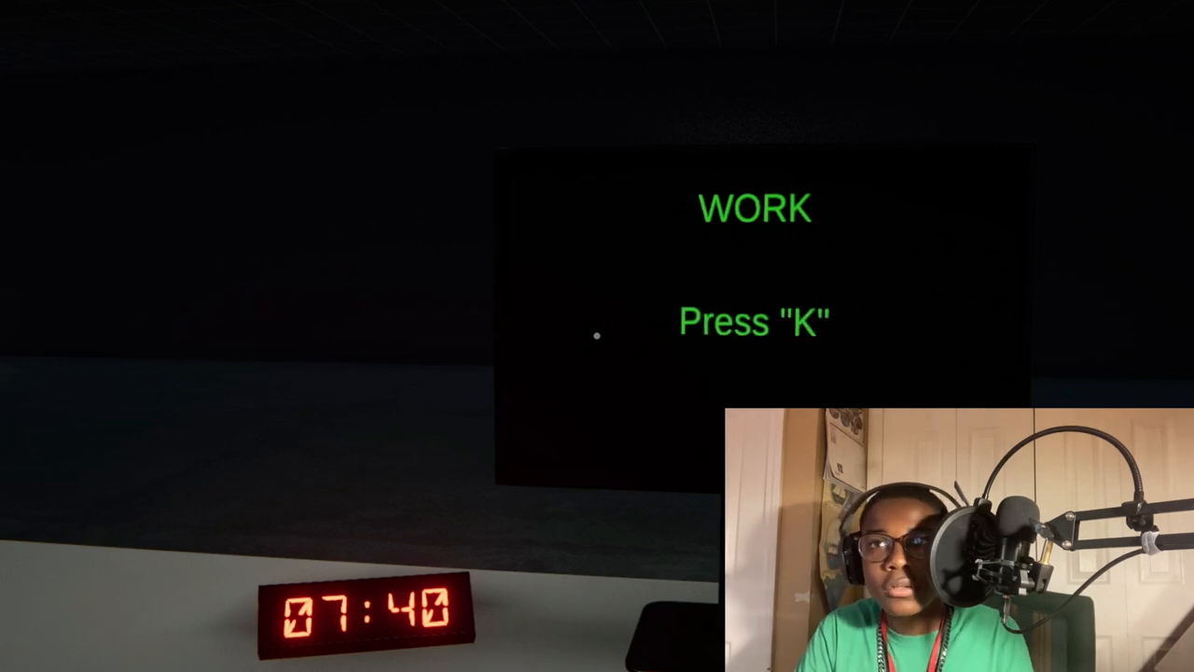
{"action": "key", "text": "k"}
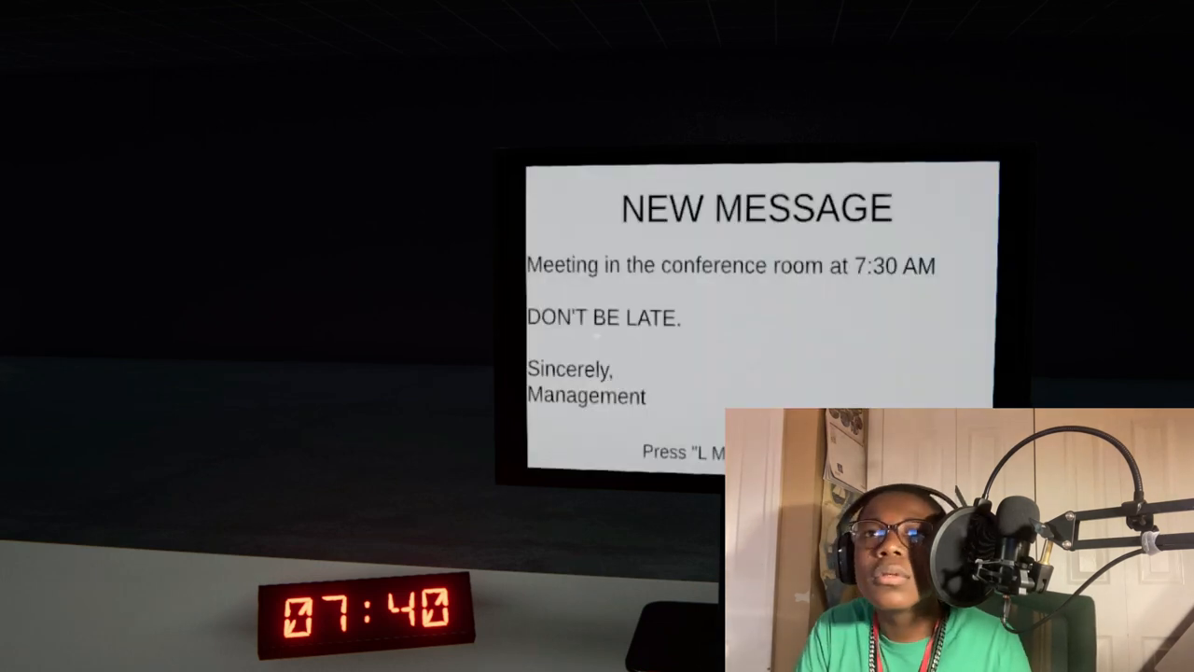